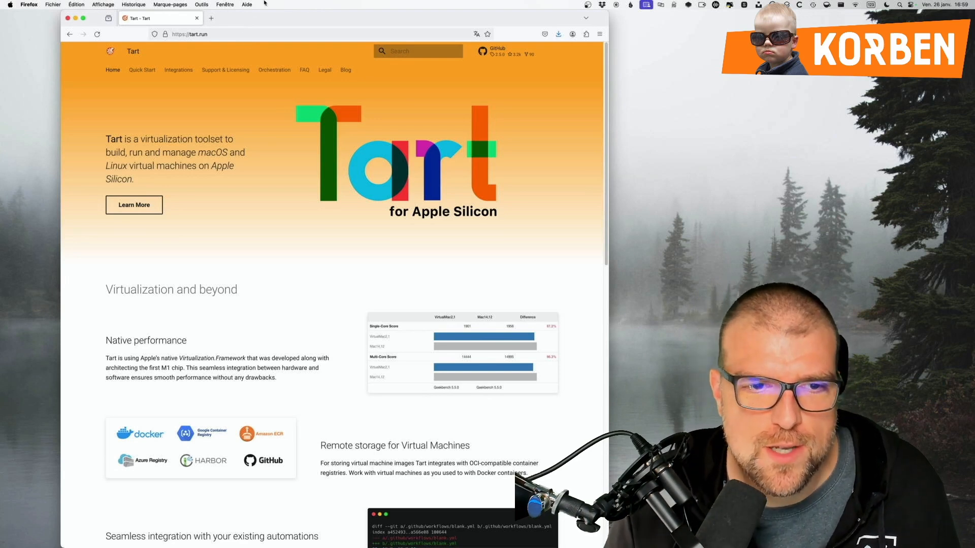
Run brew install cirruslabs/cli/tart, installing Tart version 2.5.0
scroll(down, 3)
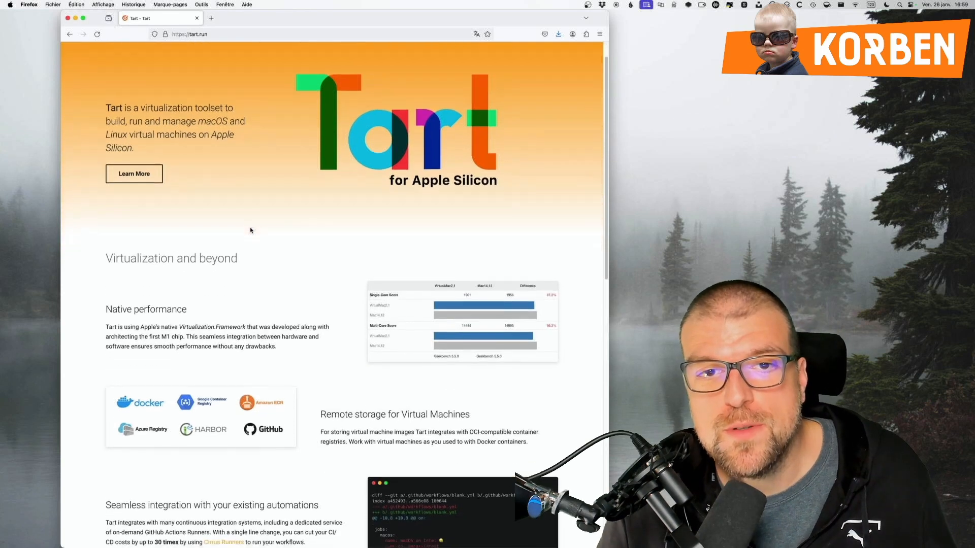
scroll(down, 3)
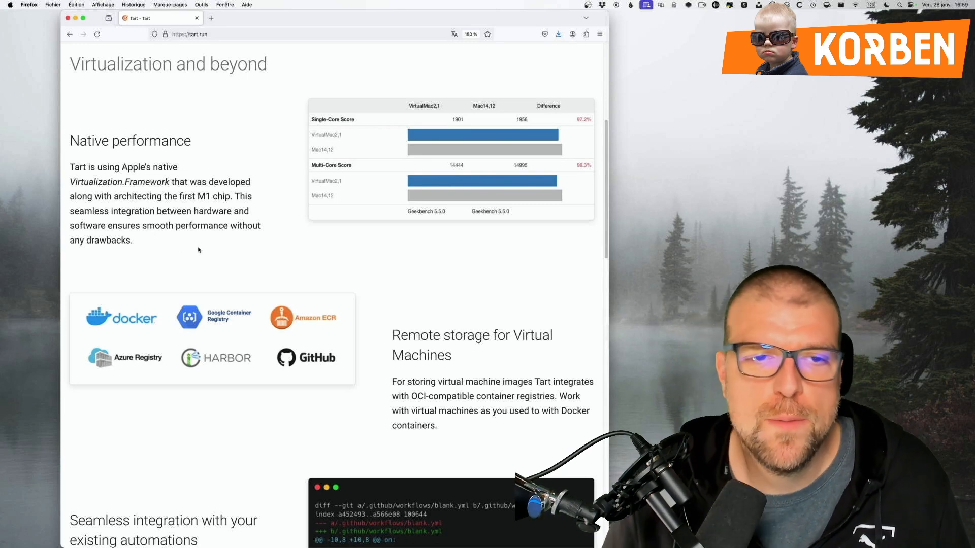
mouse_move(207, 246)
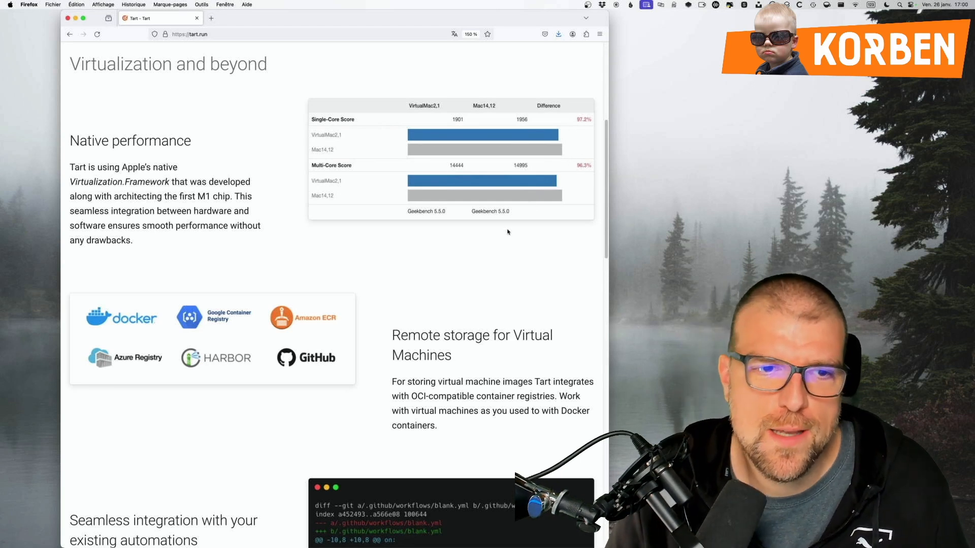
mouse_move(299, 120)
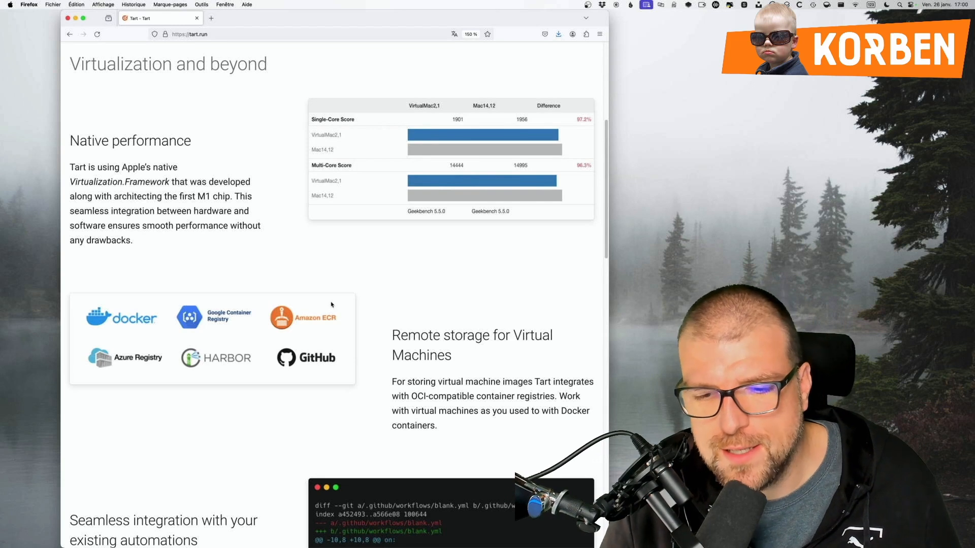
scroll(down, 3)
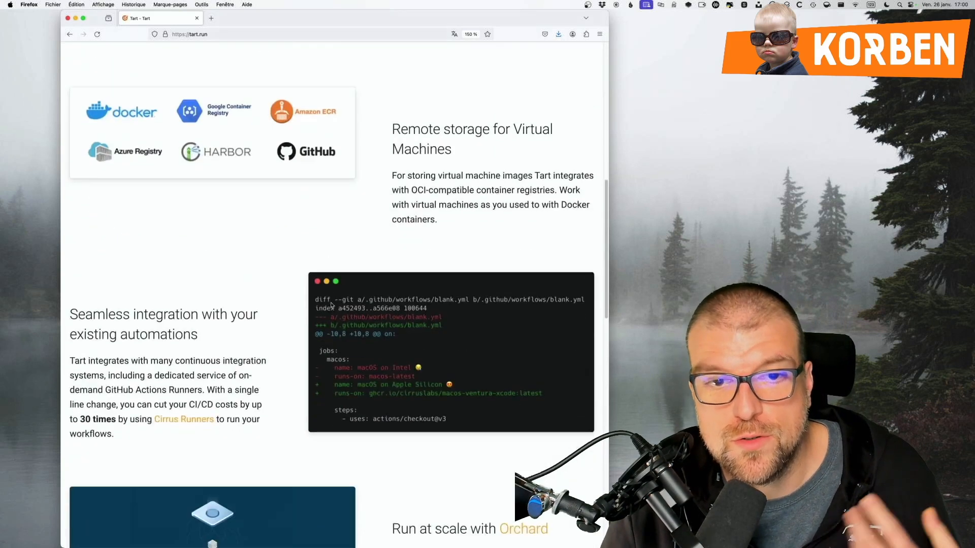
scroll(down, 3)
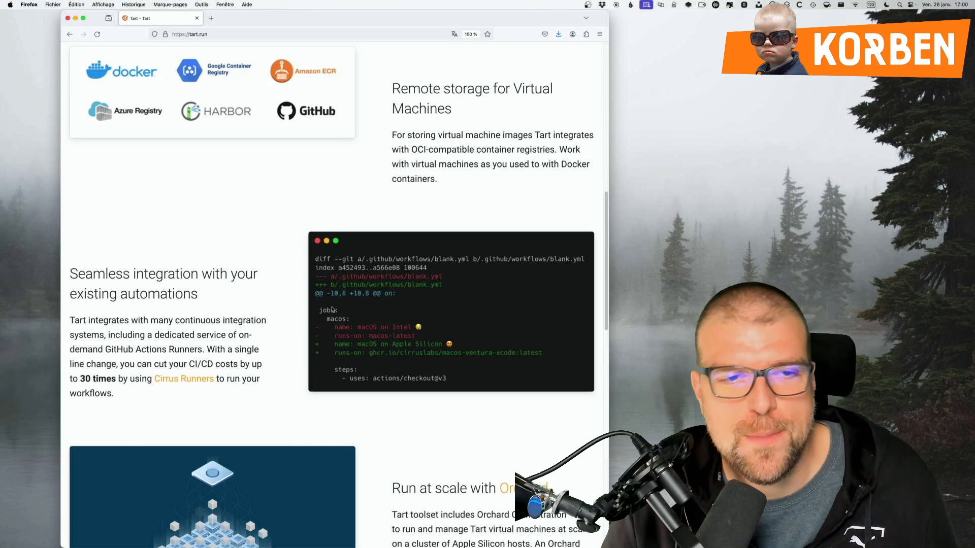
scroll(down, 3)
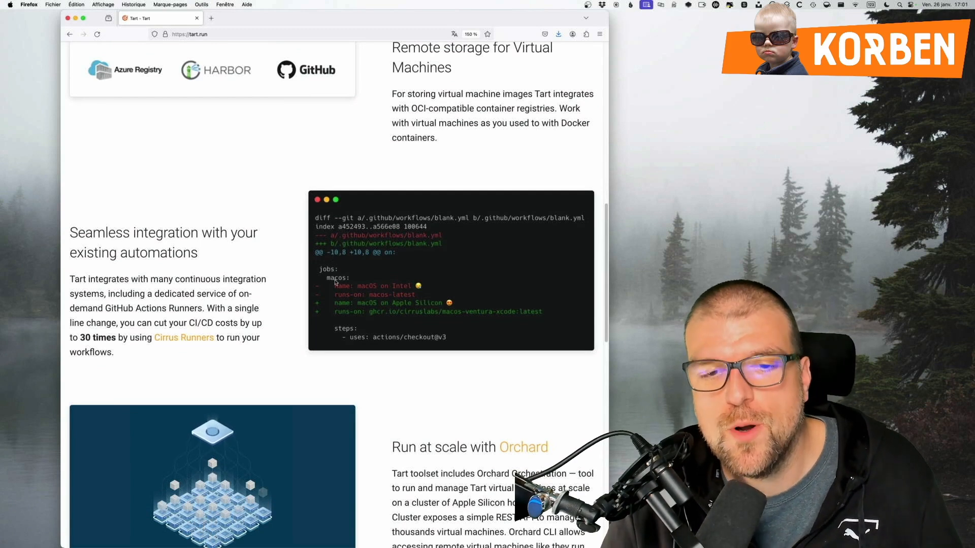
scroll(down, 3)
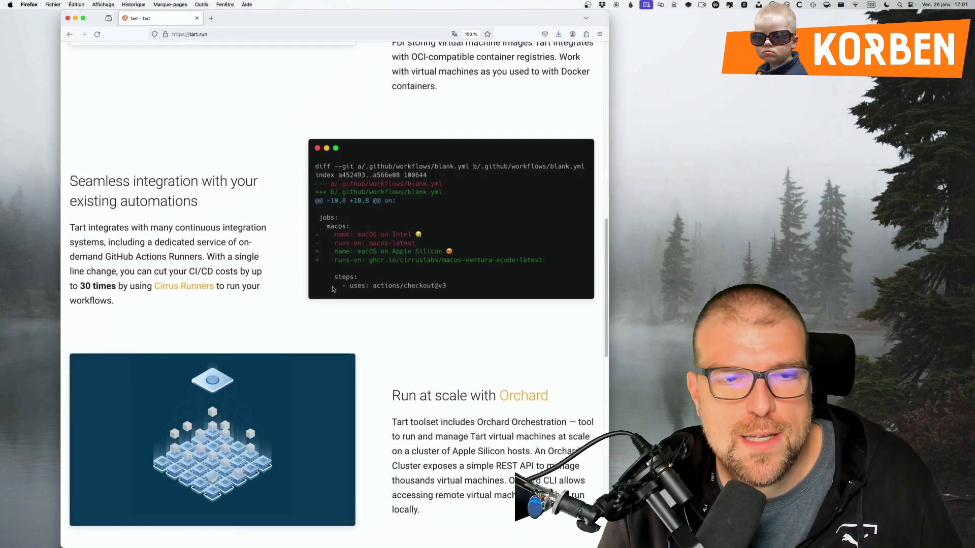
scroll(down, 3)
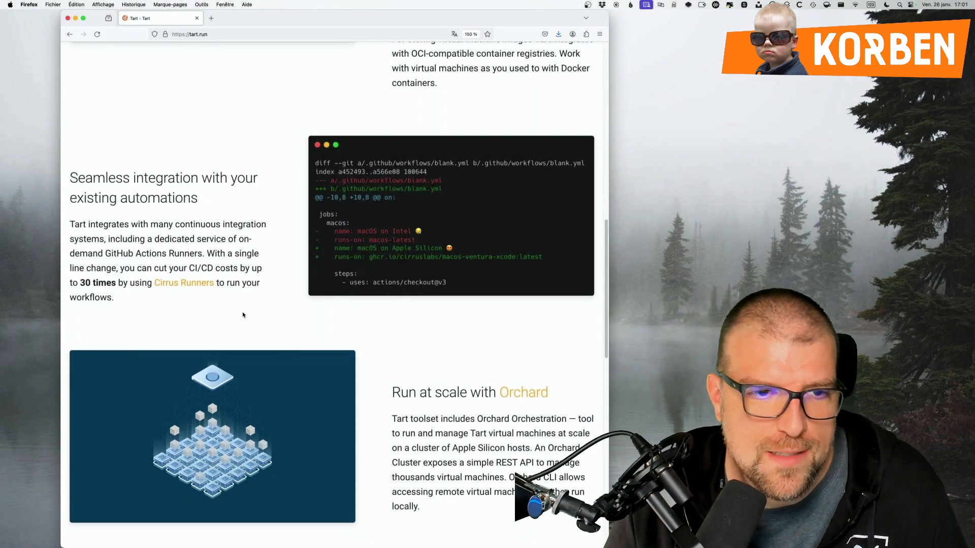
scroll(down, 3)
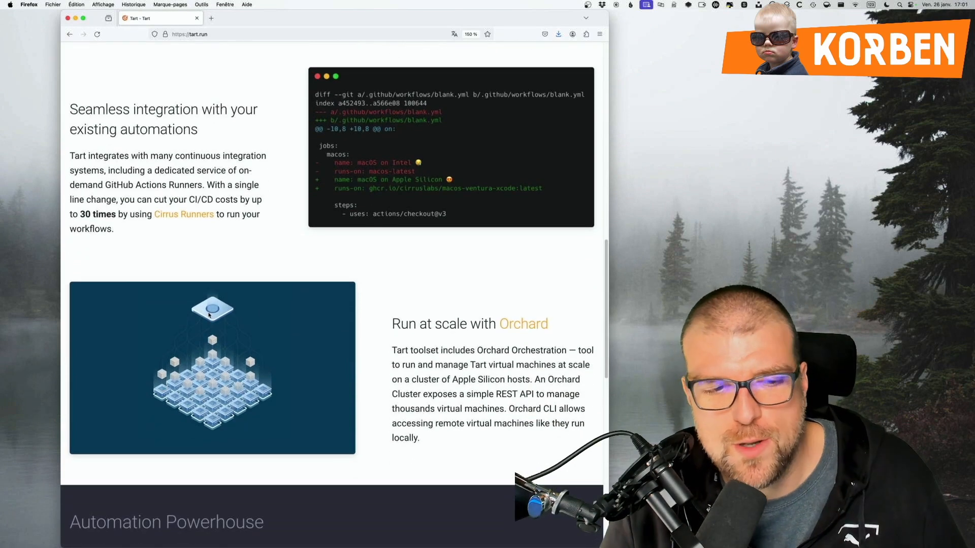
scroll(down, 3)
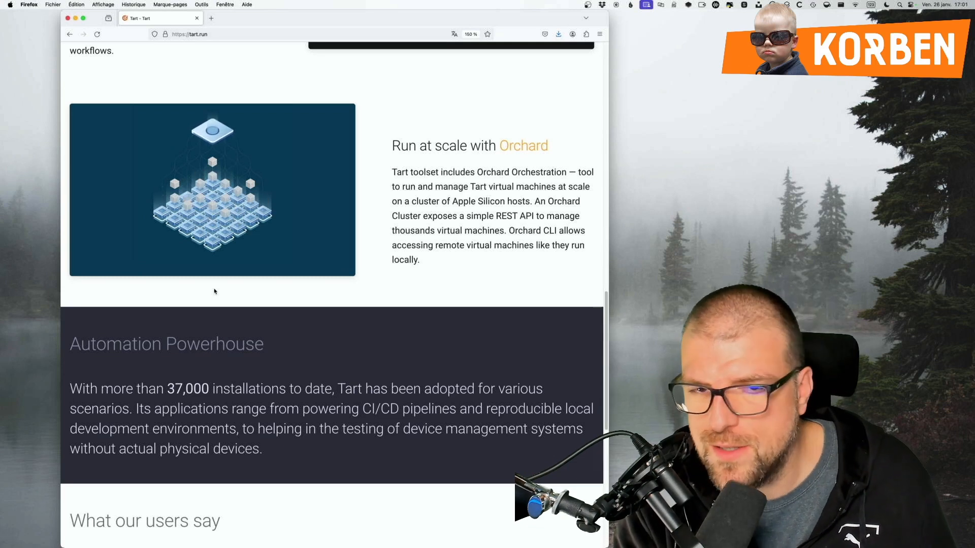
mouse_move(282, 291)
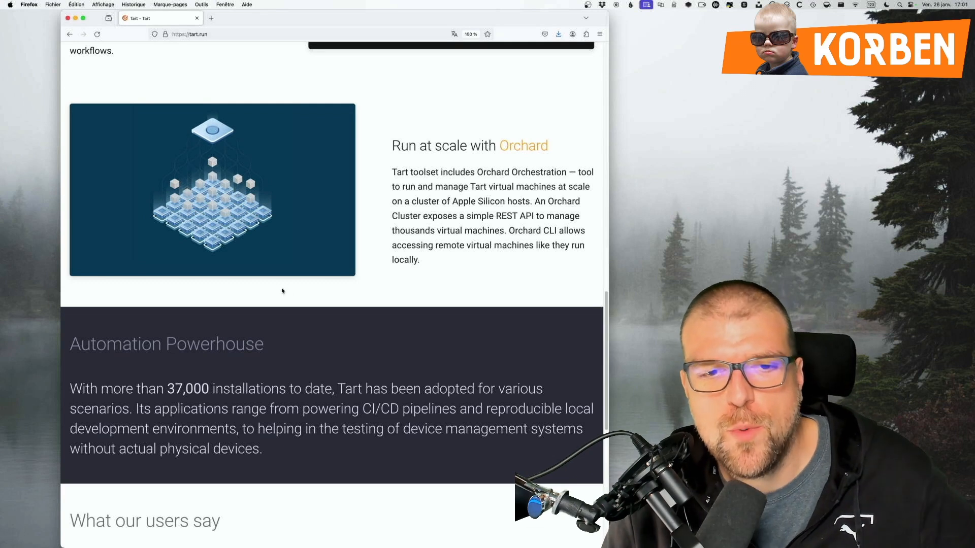
scroll(down, 3)
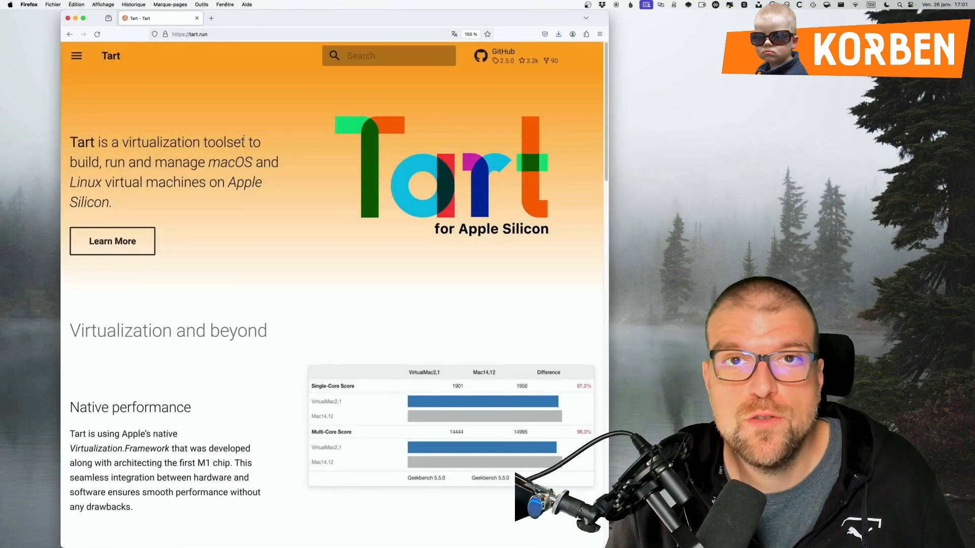
mouse_move(254, 108)
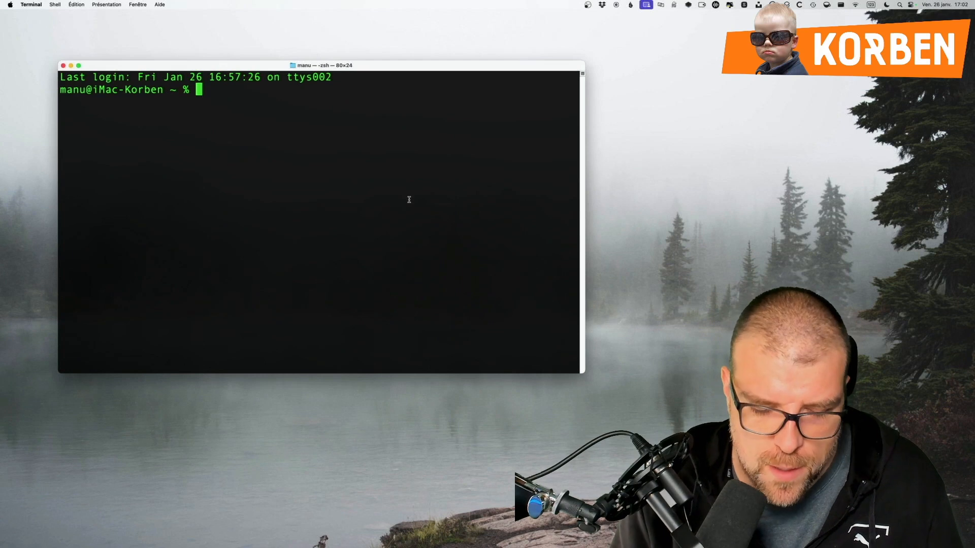
text(brew install)
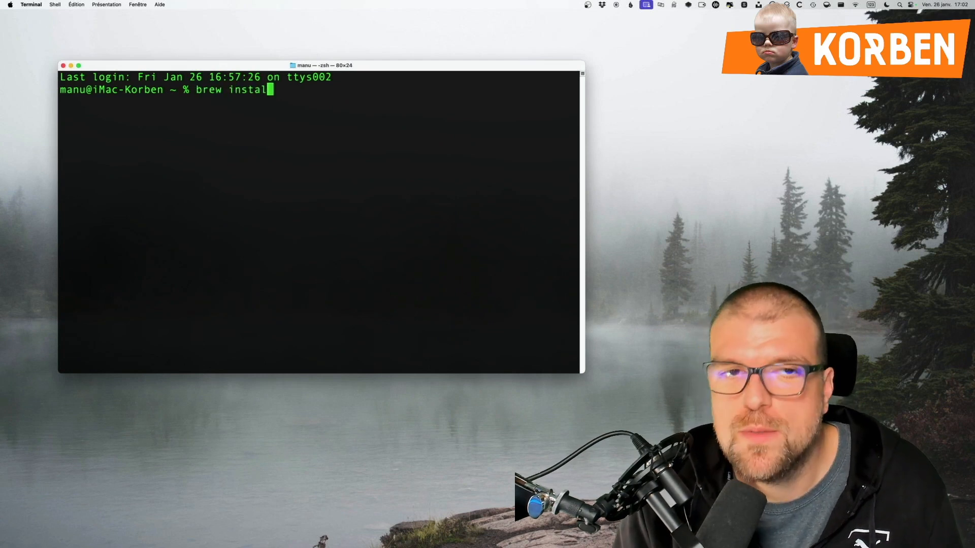
text(c)
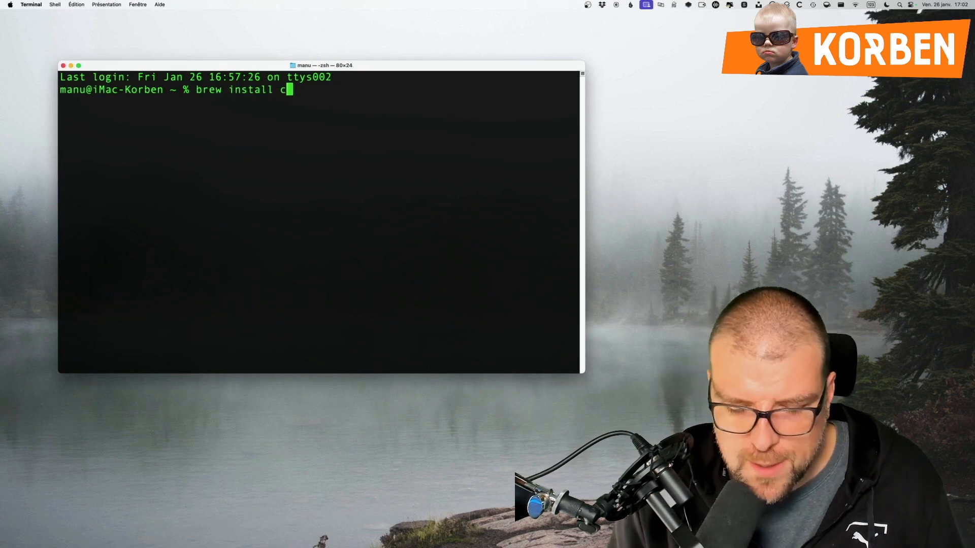
text(irruslabs)
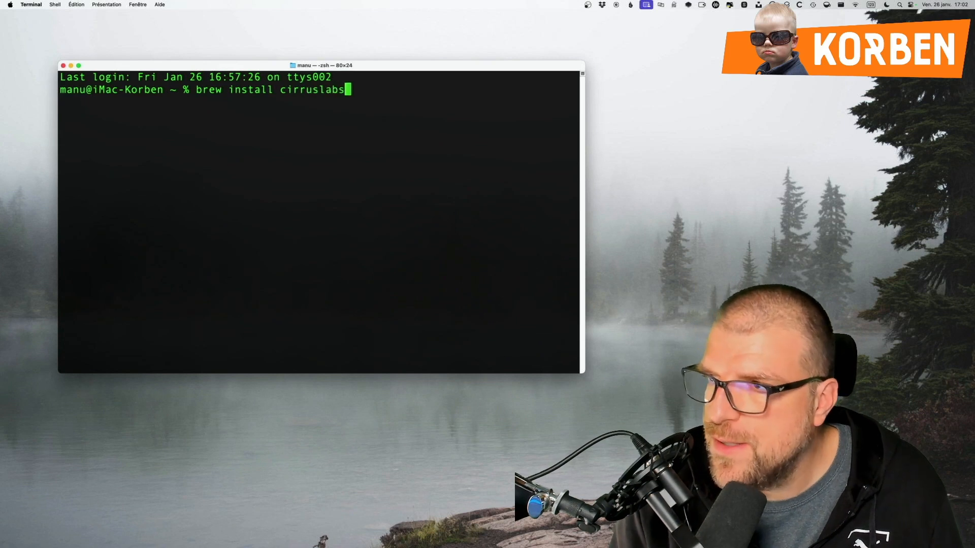
text(/c)
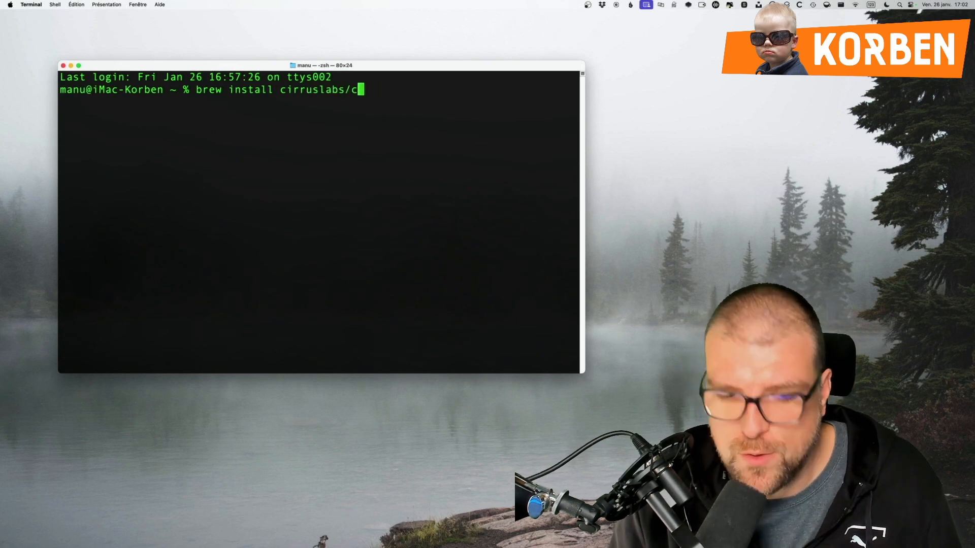
text(li/)
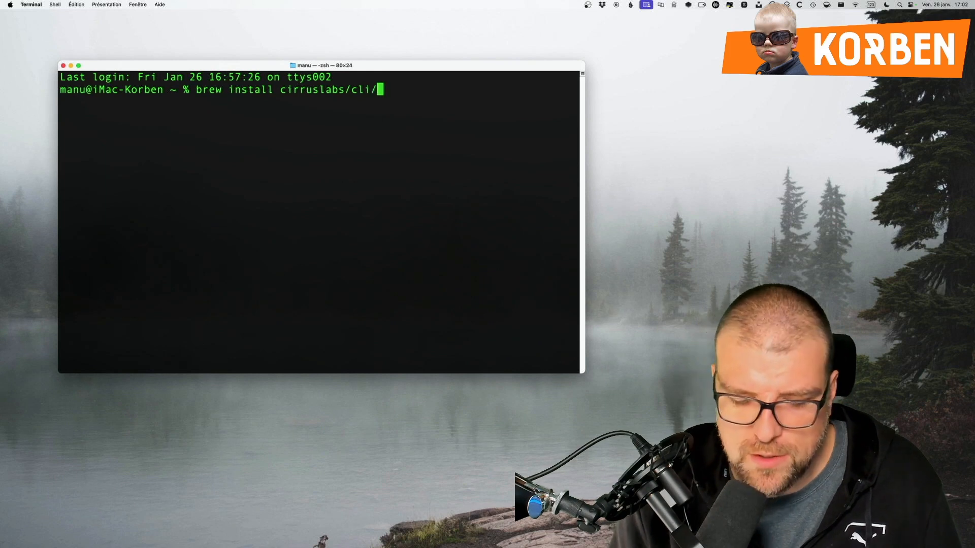
key(Return)
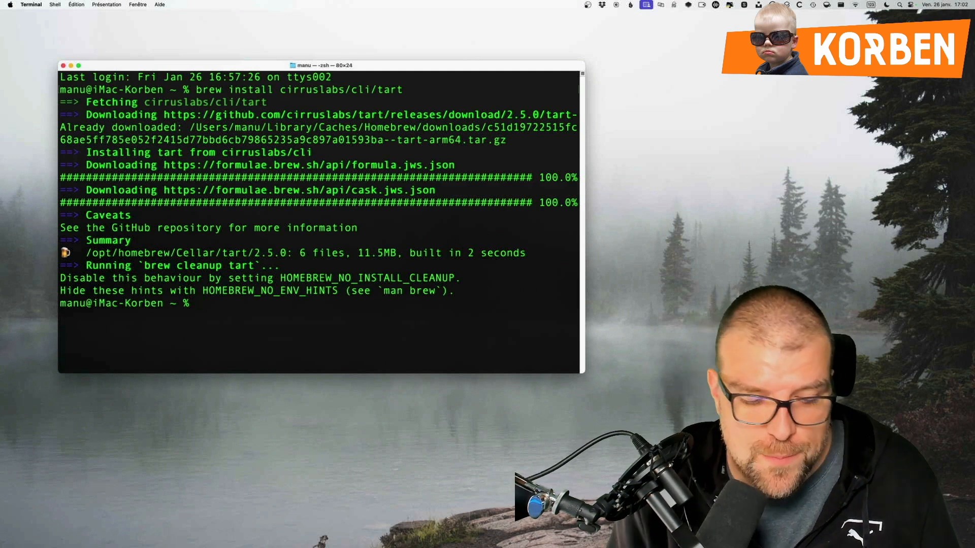
text(tart.run/quick-start/)
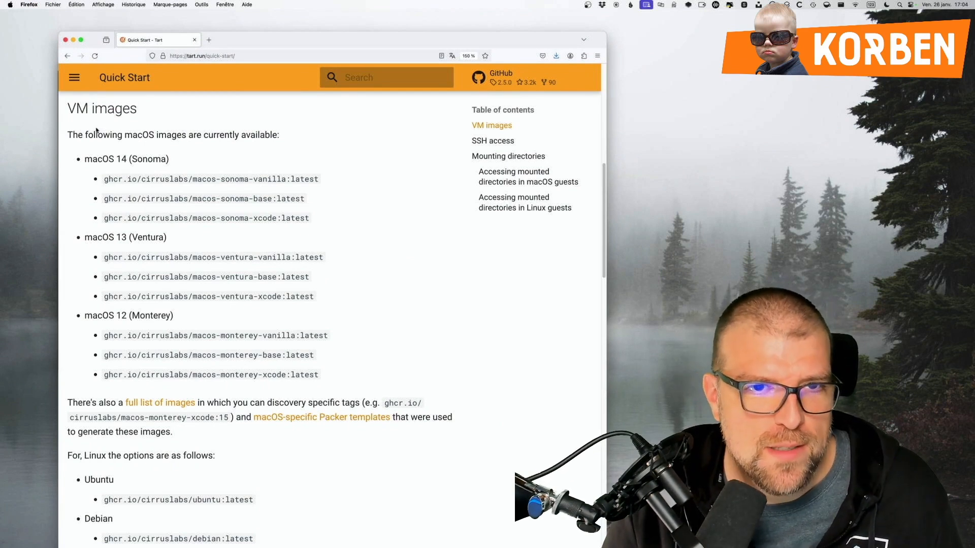
Browse Tart's Quick Start VM images and open the Cirrus Labs GitHub Packages link in a new tab
drag(105, 134, 279, 134)
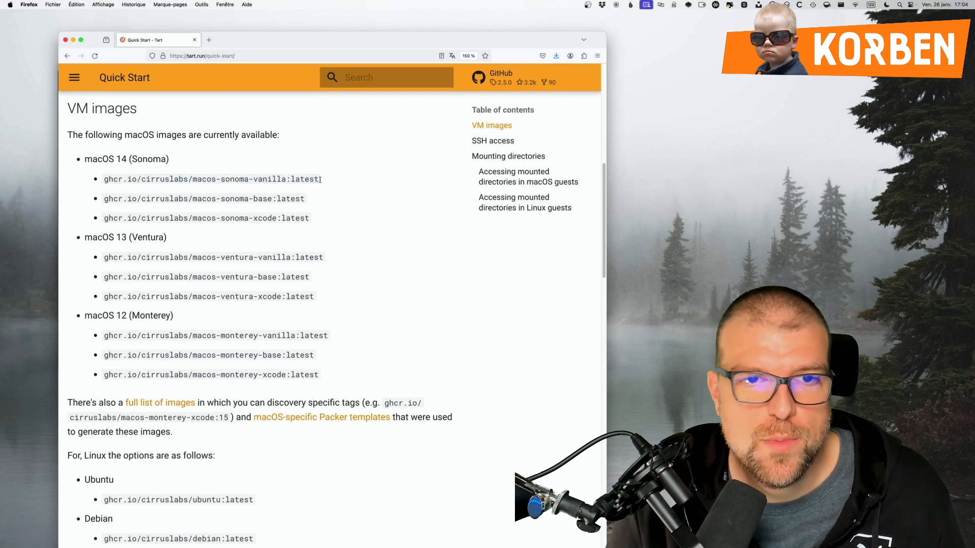
double_click(270, 179)
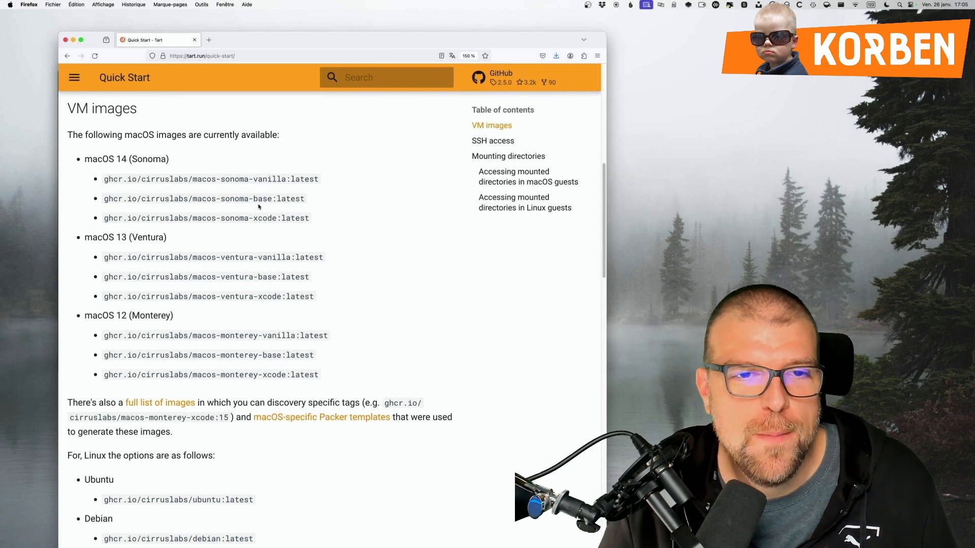
double_click(263, 219)
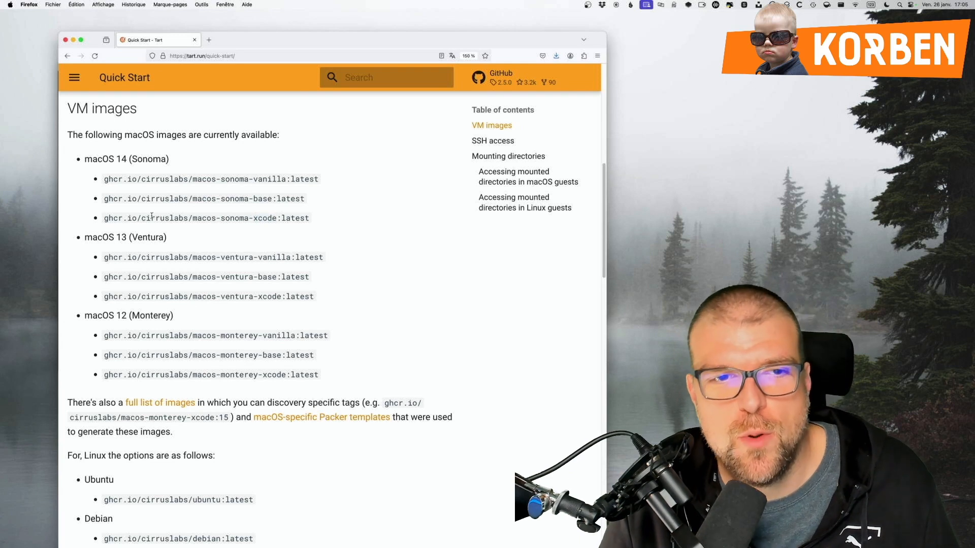
scroll(down, 3)
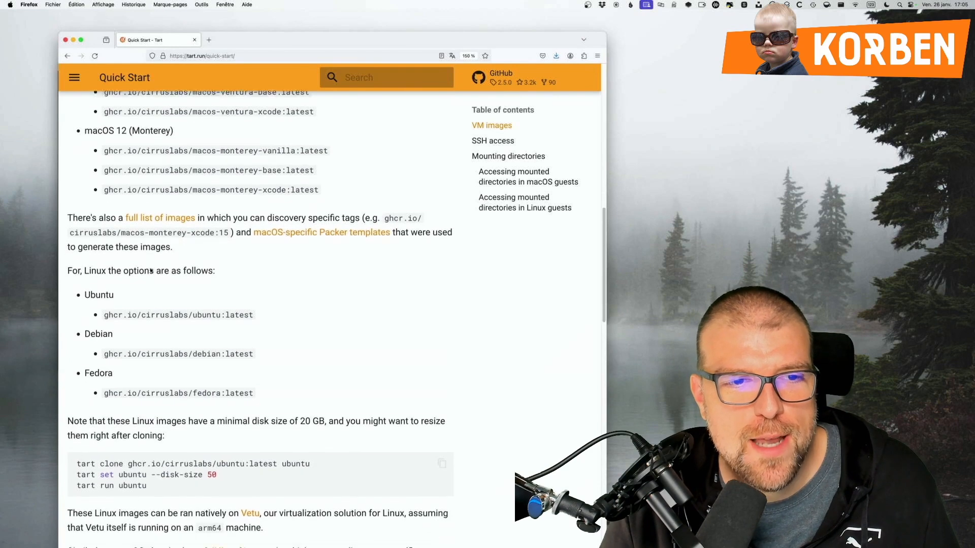
scroll(down, 3)
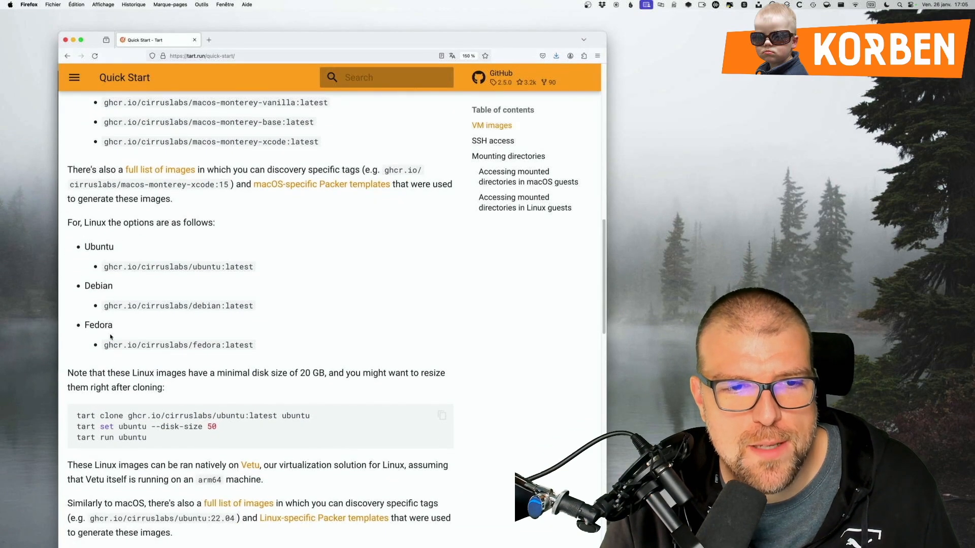
mouse_move(177, 232)
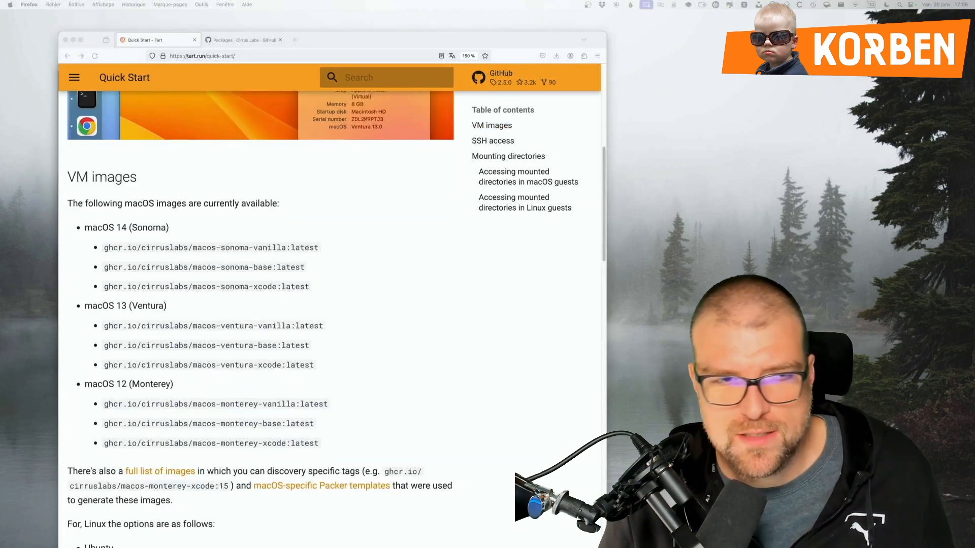
scroll(down, 3)
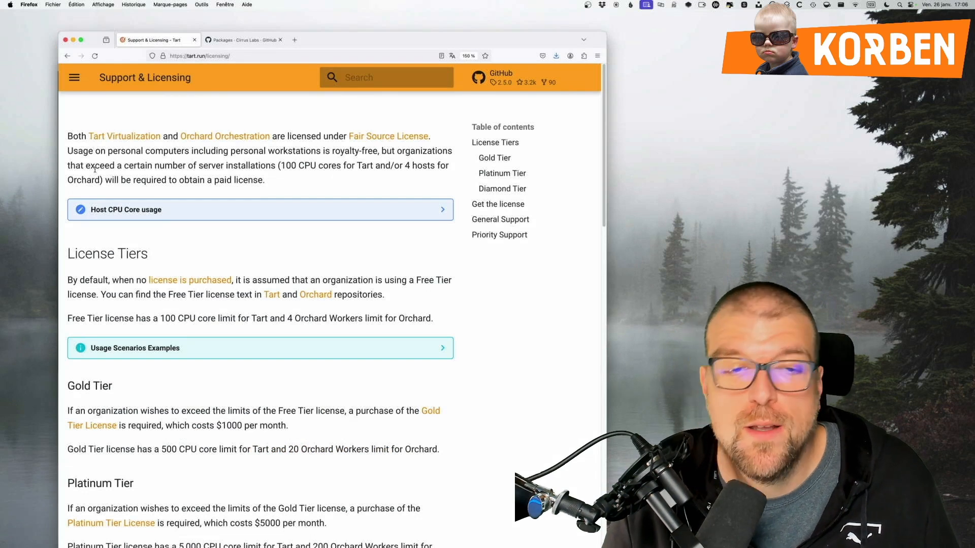
mouse_move(158, 392)
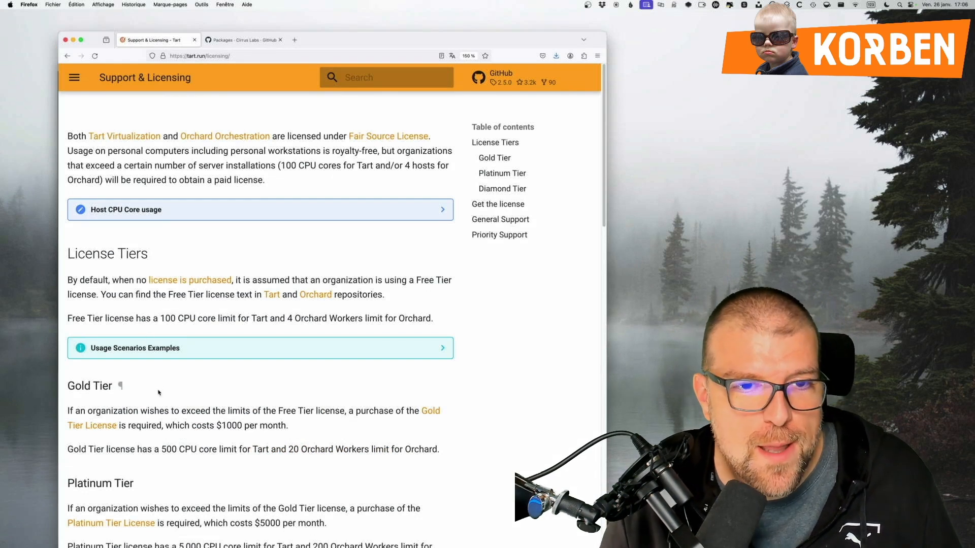
Highlight '100 CPU core limit for' in the Free Tier paragraph
drag(159, 318, 194, 319)
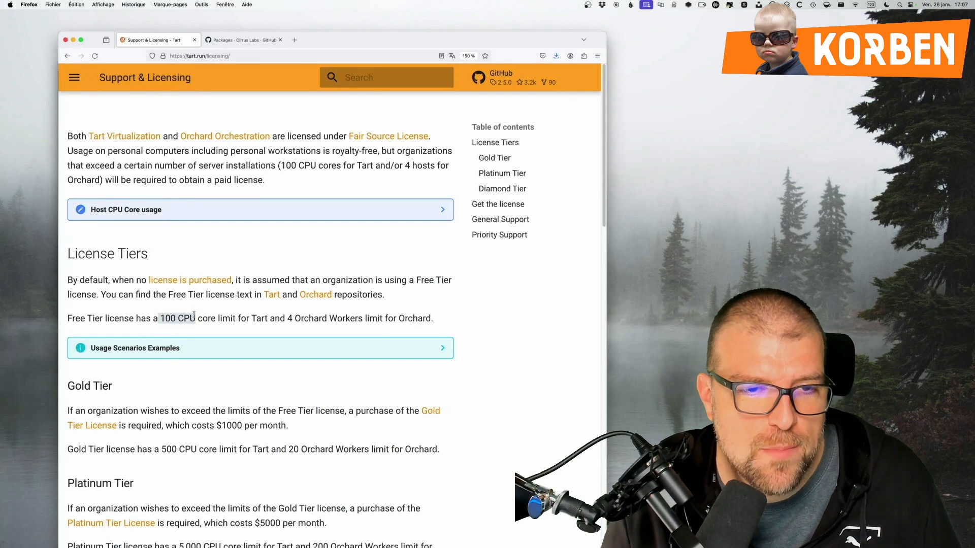
drag(159, 319, 255, 318)
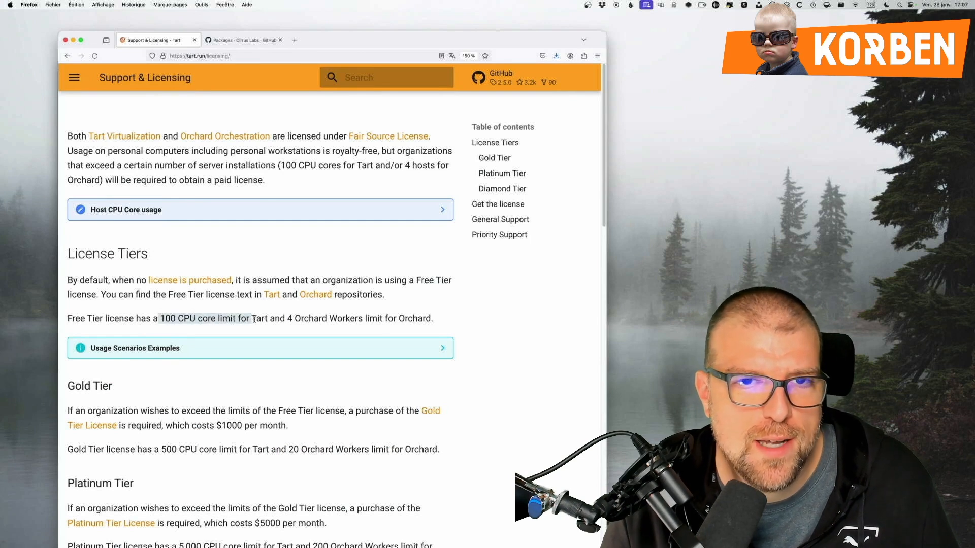
scroll(down, 3)
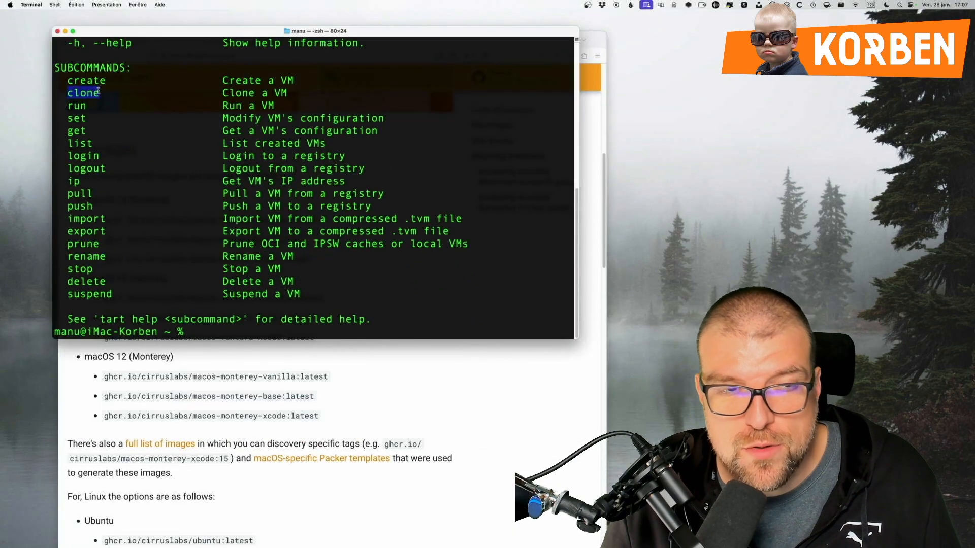
Run tart help, clone macos-sonoma-base:latest as Sonoma, then tart run Sonoma
text(ta)
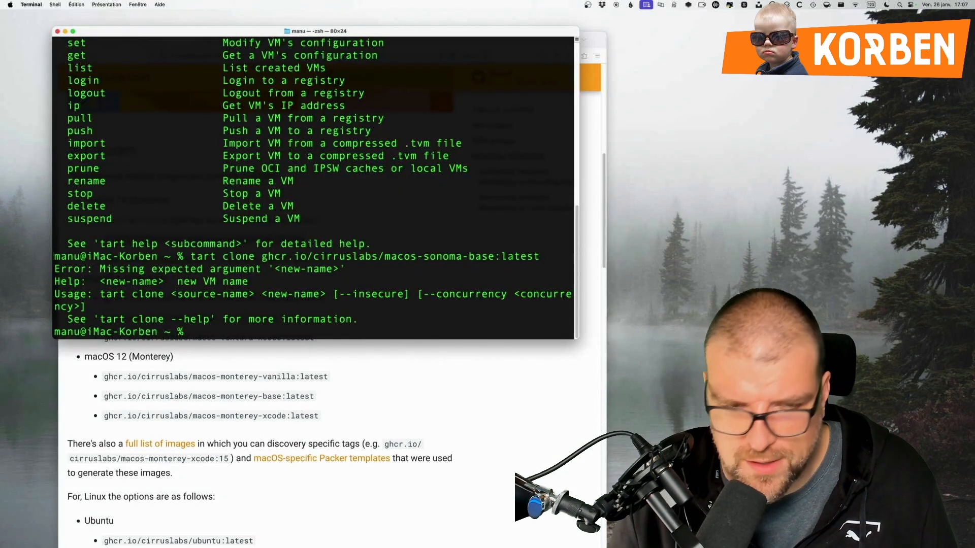
text(tart clone ghcr.io/cirruslabs/macos-sonoma-base:latest)
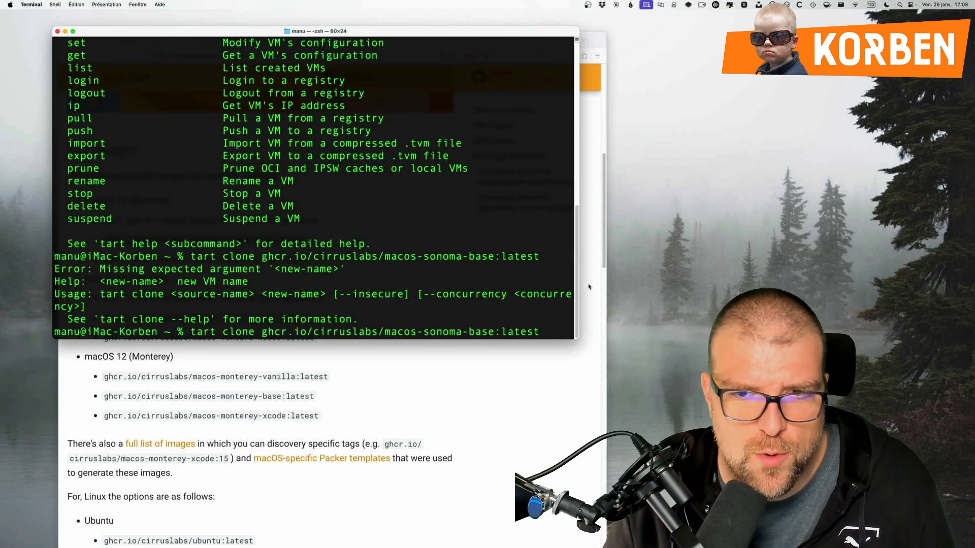
text(Sonoma)
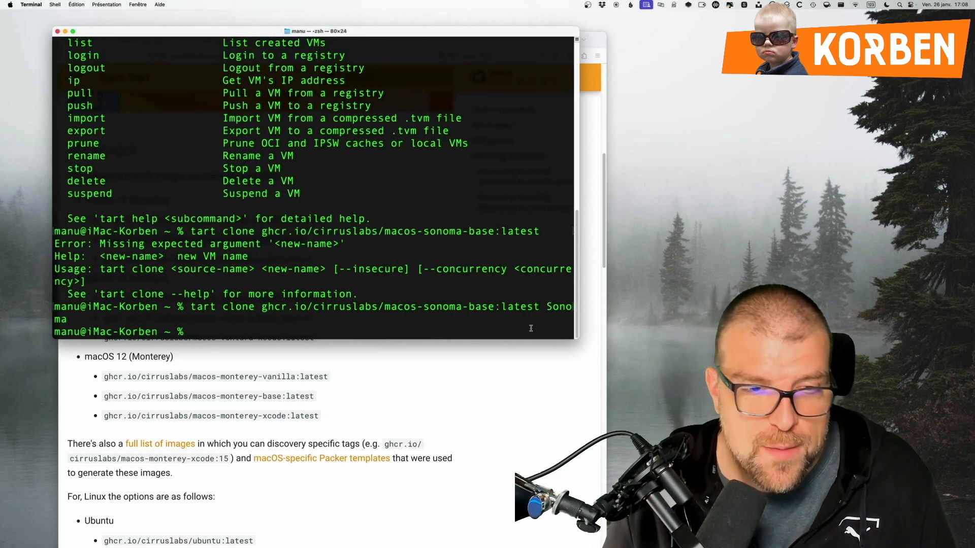
text(tart r)
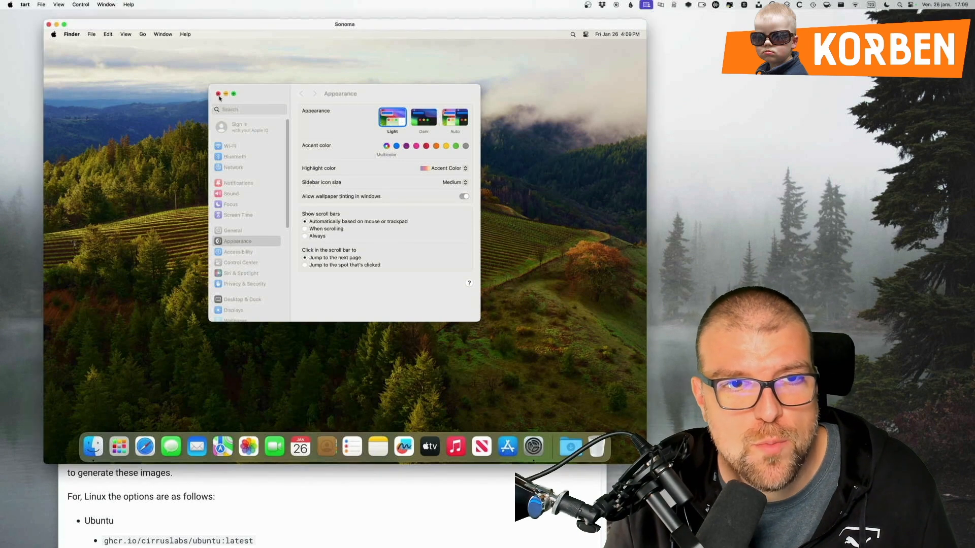
Close System Settings in the Sonoma VM and launch Safari from its Dock
click(218, 94)
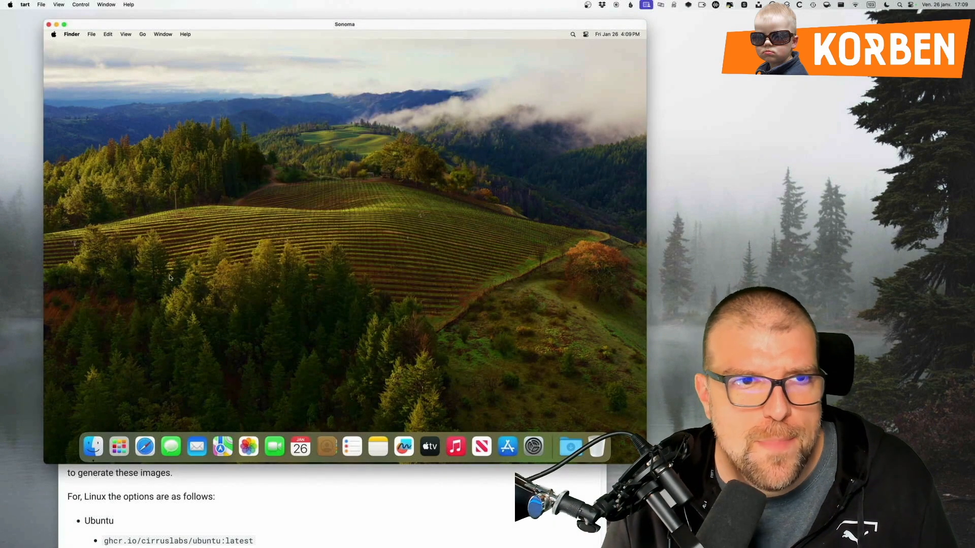
mouse_move(145, 447)
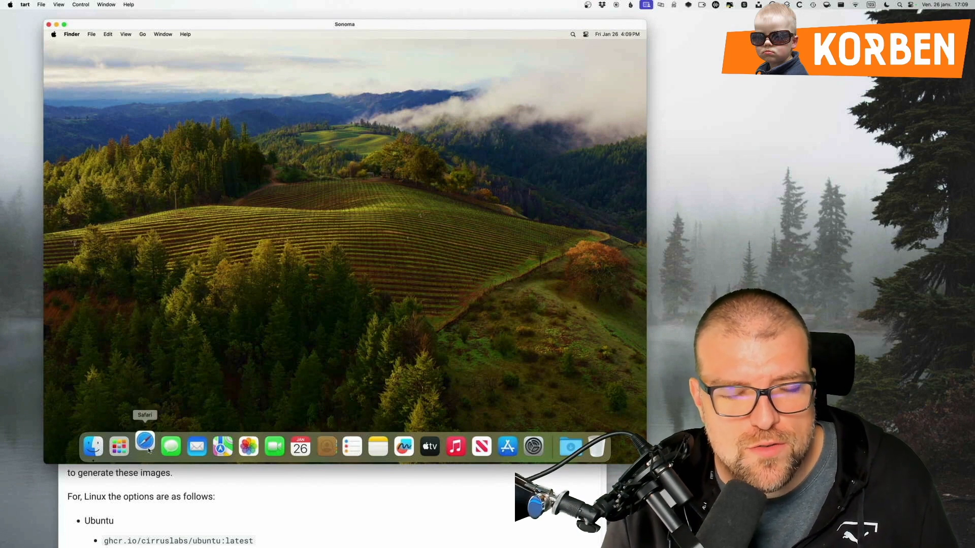
click(144, 446)
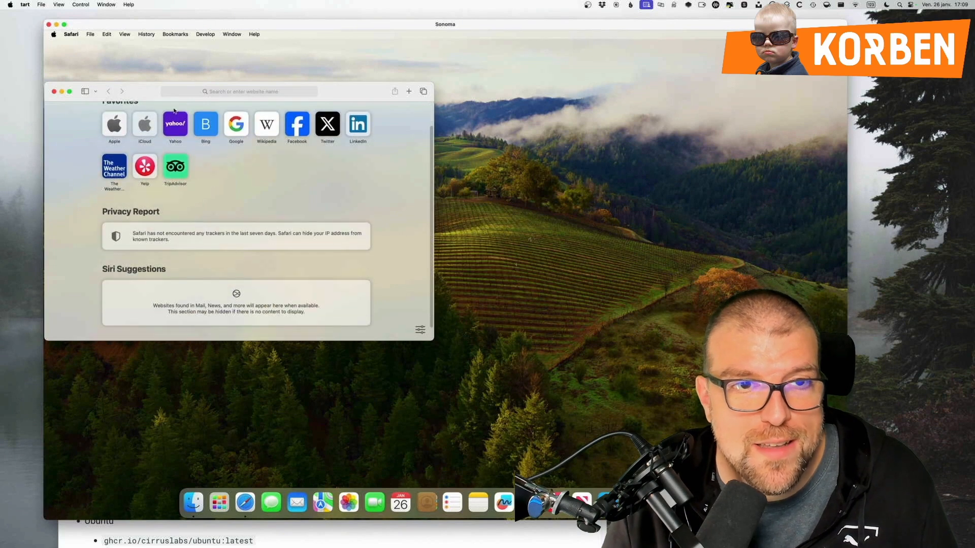
Go to youtube.com in the VM's Safari and play the RACLETTE LEAGUE video
click(238, 91)
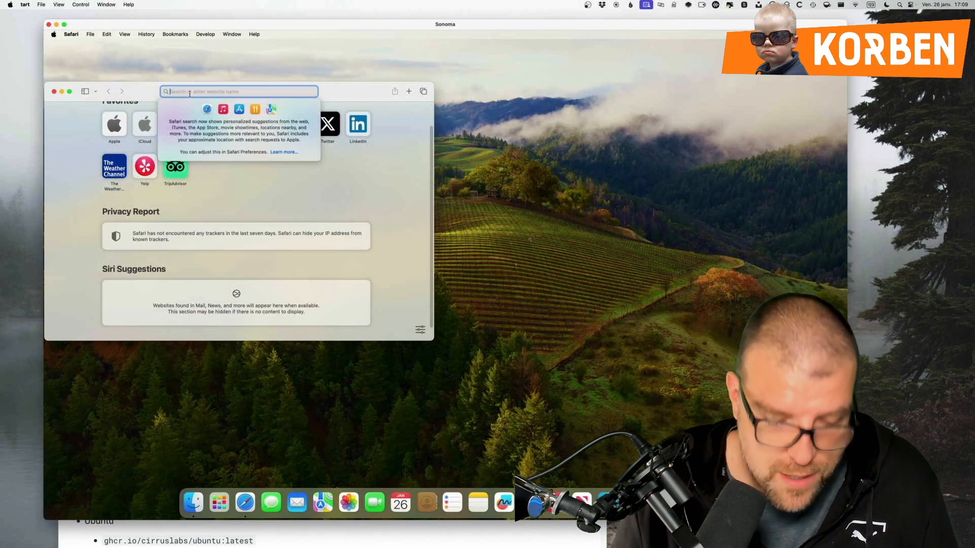
text(youtube.com)
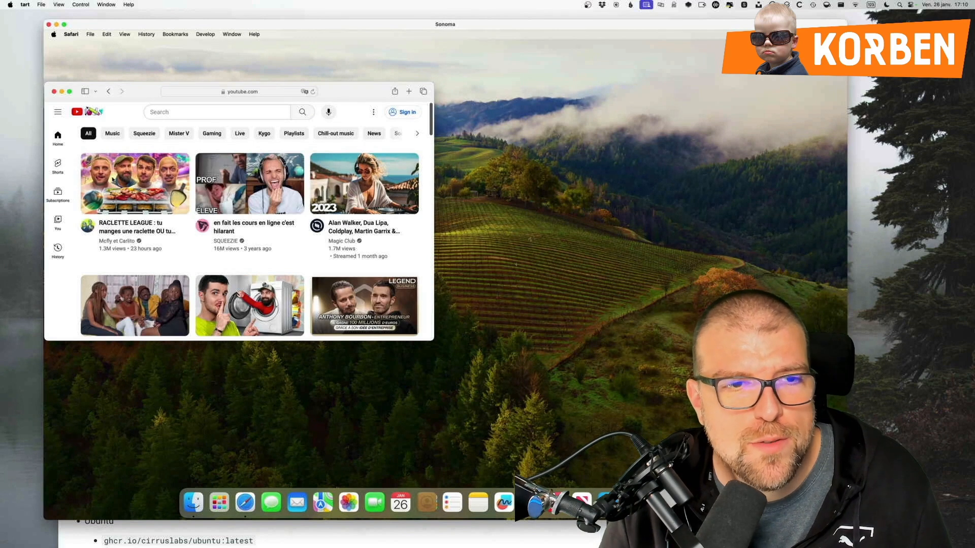
click(134, 183)
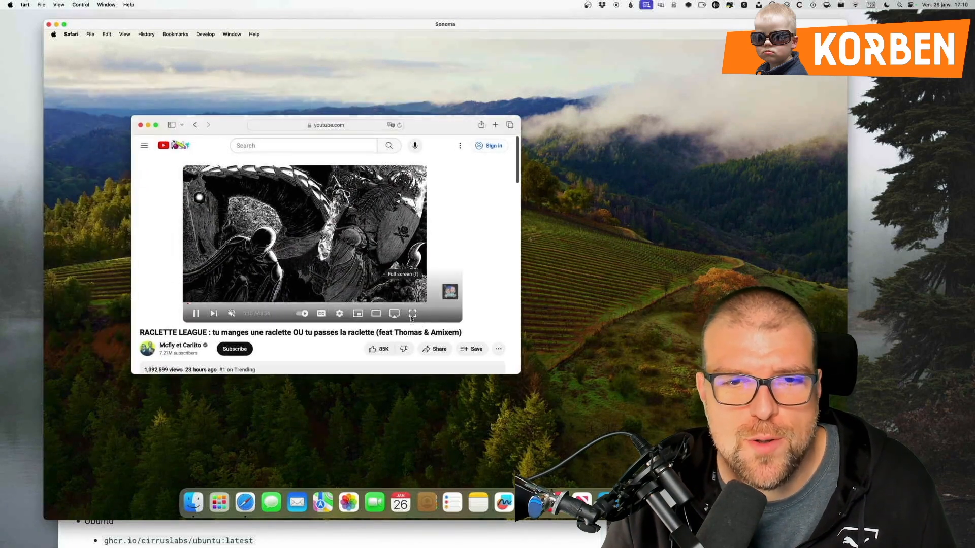
click(412, 313)
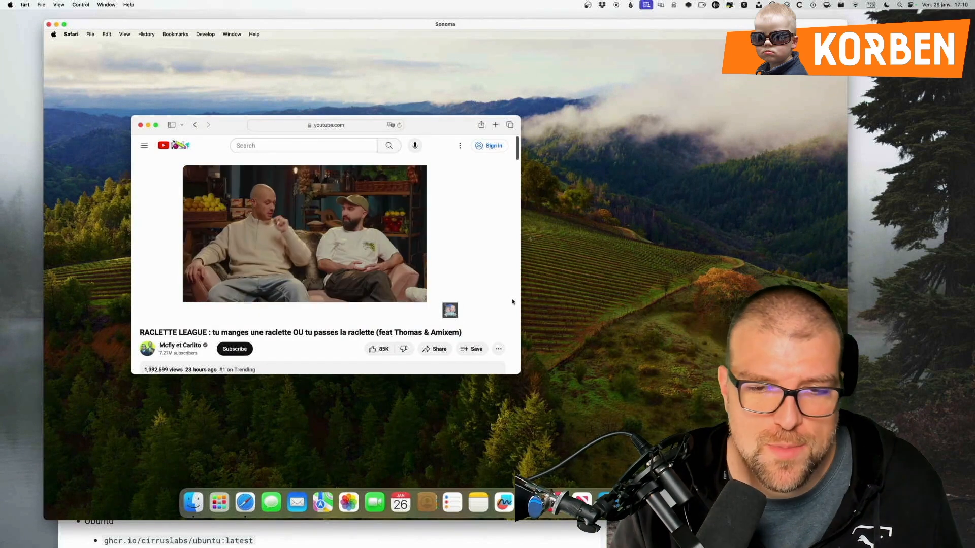
click(305, 233)
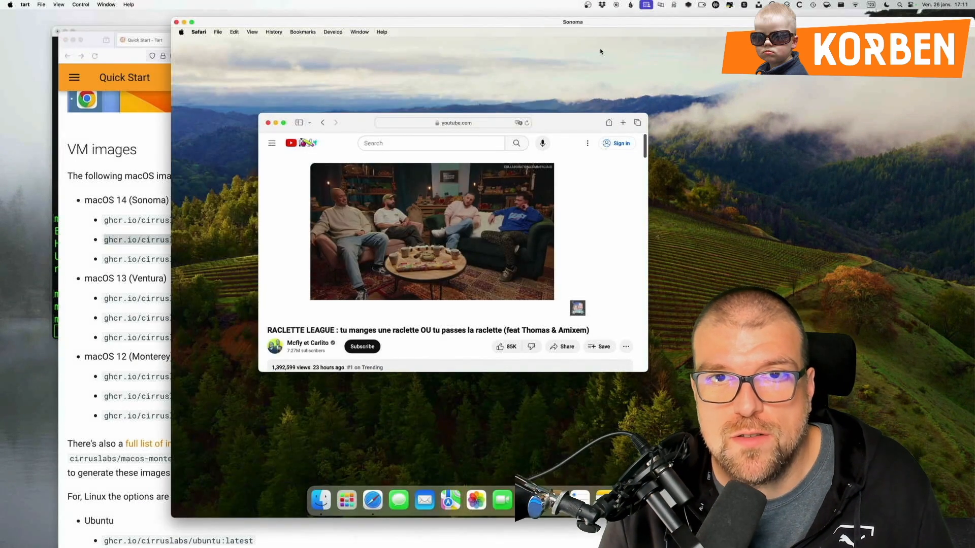
Drag the Sonoma VM window aside
drag(572, 22, 472, 29)
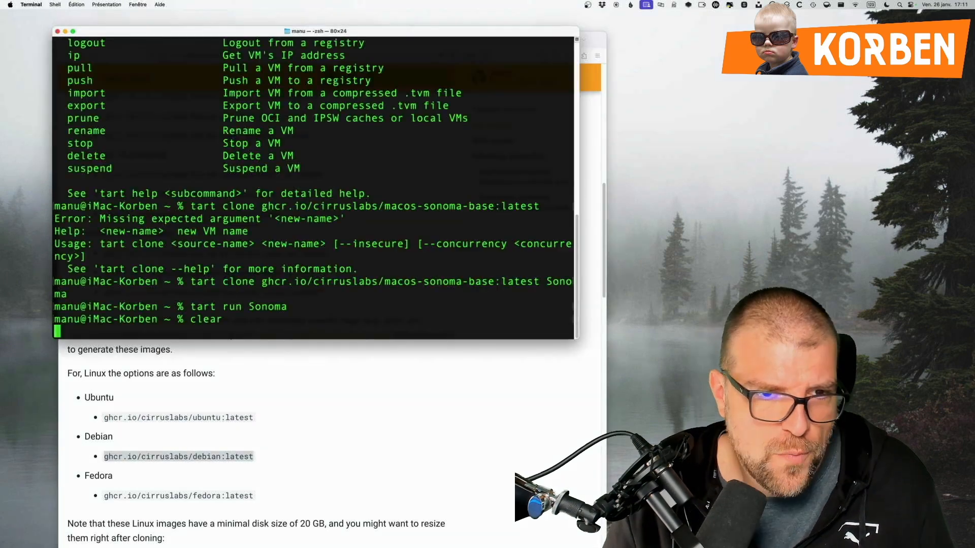
Run tart clone ghcr.io/cirruslabs/debian:latest debian, then tart run debian
text(tart clone ghcr.io/cirruslabs/debian:latest debian)
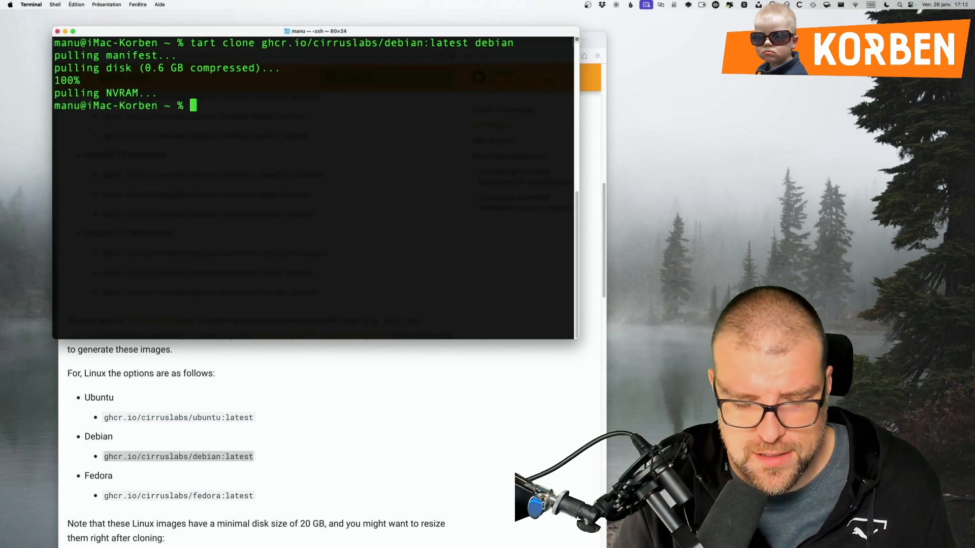
text(tart ru)
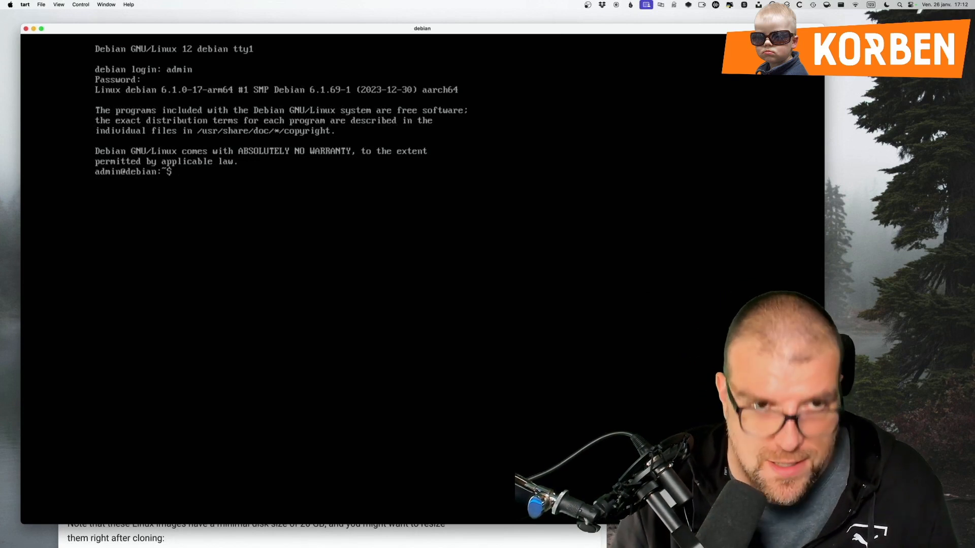
Type and erase a character at the Debian console prompt
text(a)
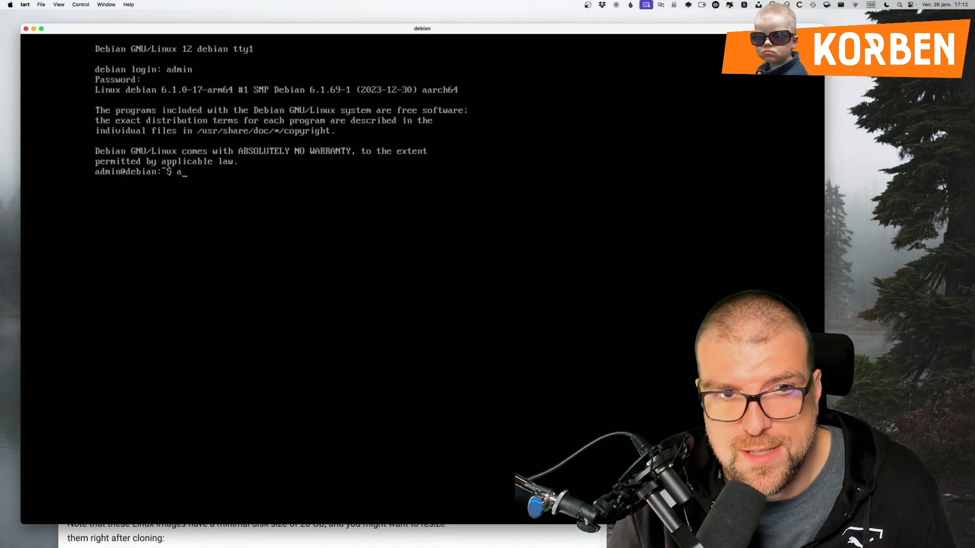
key(Backspace)
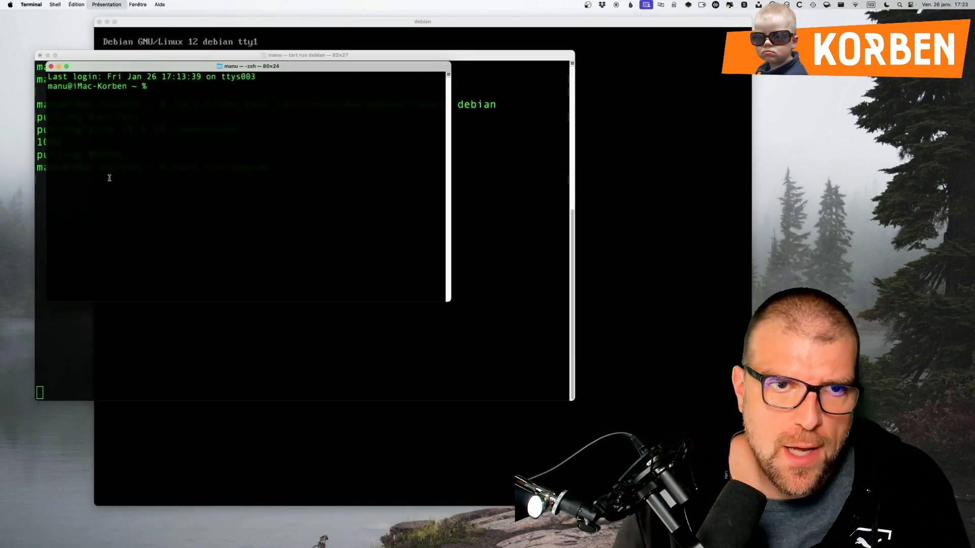
Read tart help and tart create usage, highlighting 'create' and a create option
text(tart)
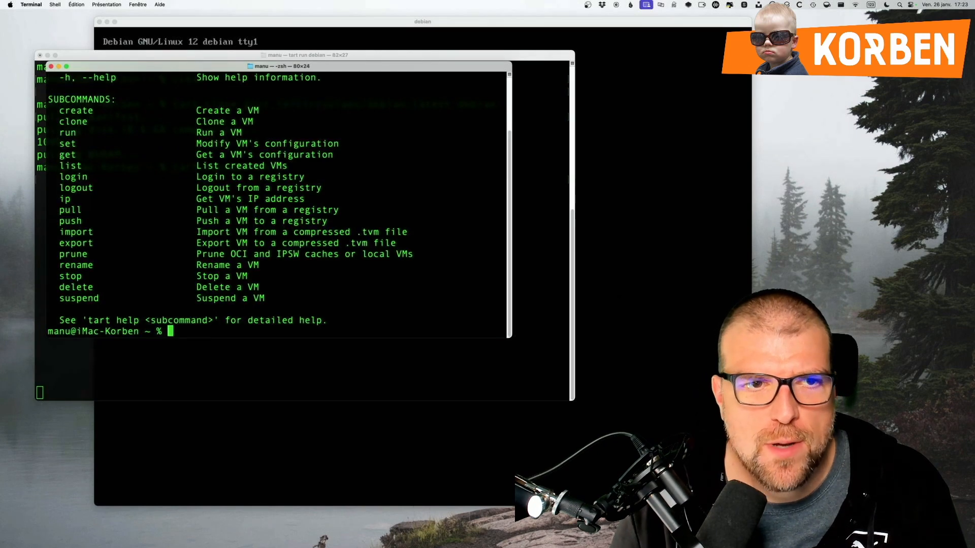
double_click(76, 110)
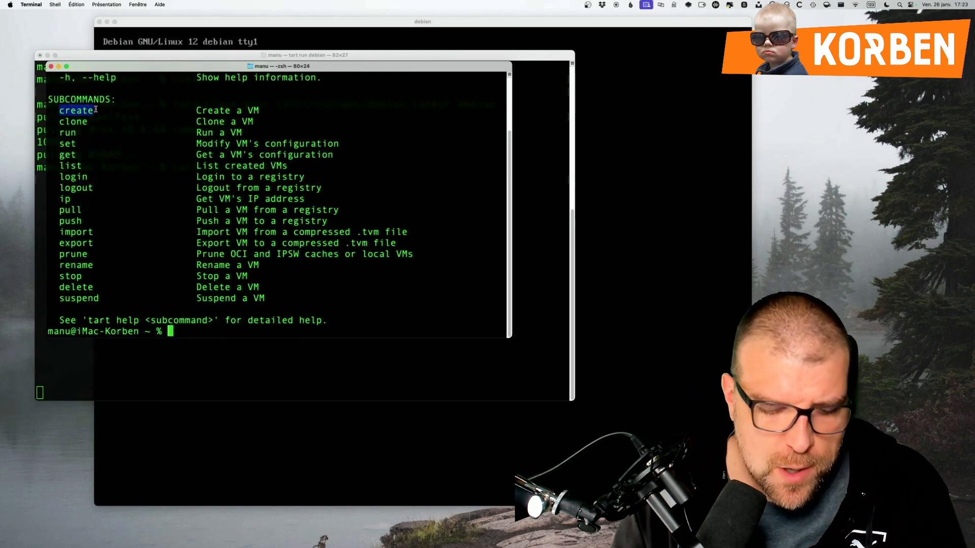
text(tart create)
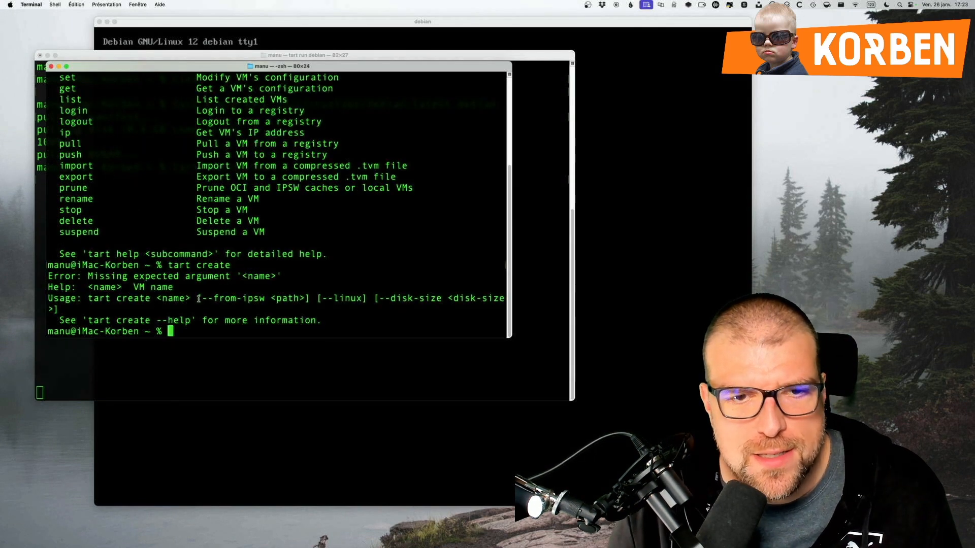
double_click(173, 298)
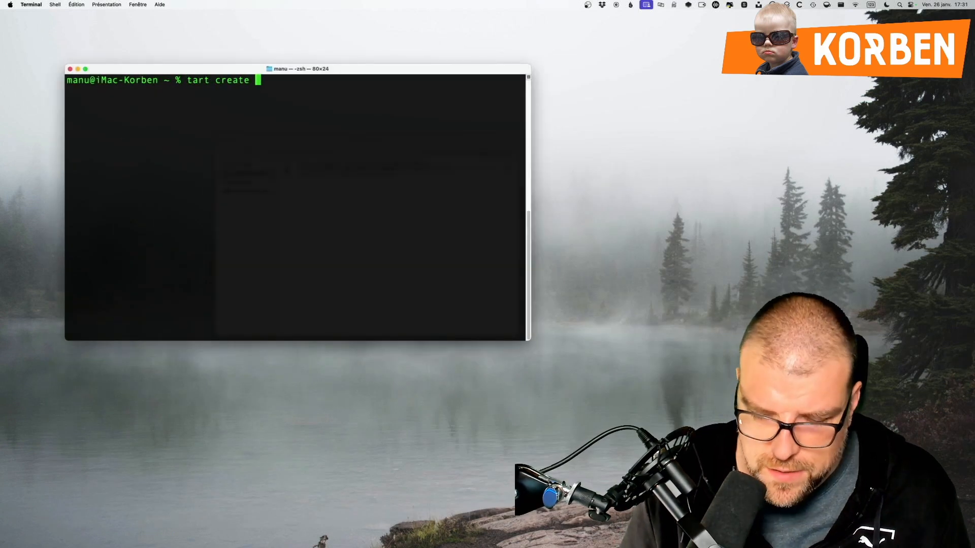
Create the arch64 Linux VM, list the VMs, and boot it with the Archboot ISO disk
text(--linux arch64)
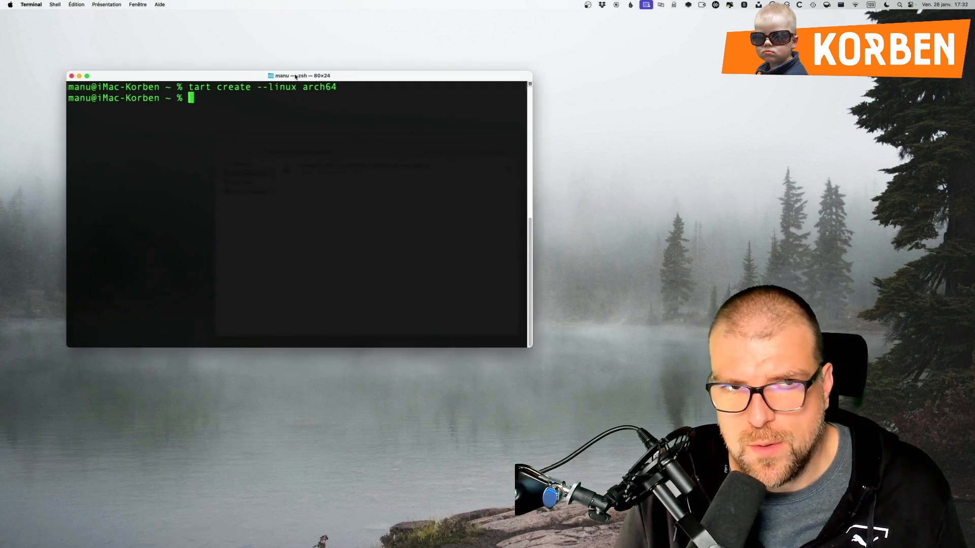
text(tart list)
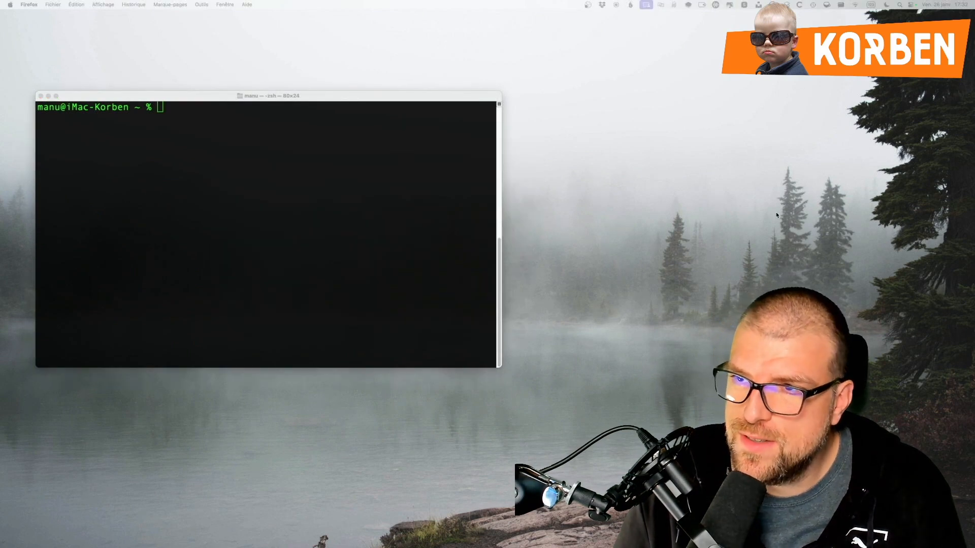
click(249, 230)
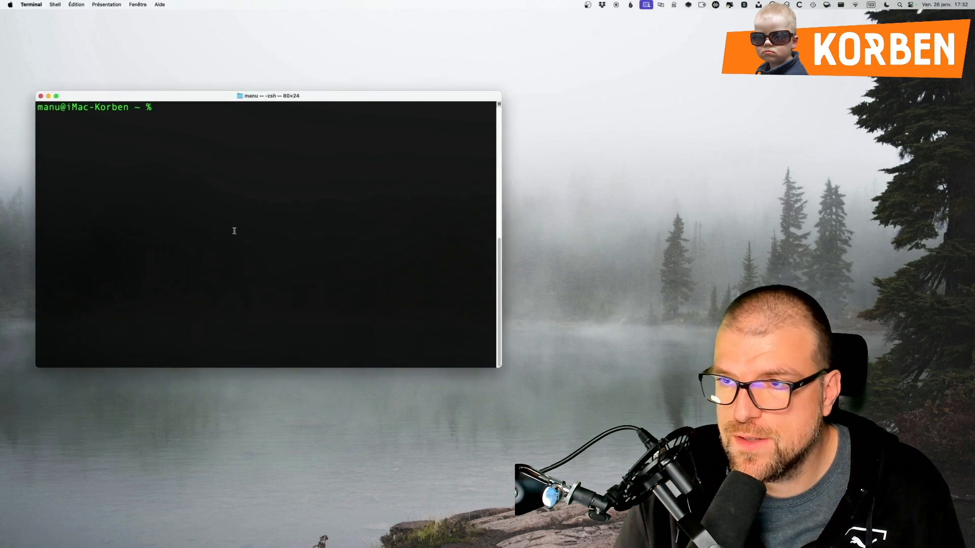
text(tart run)
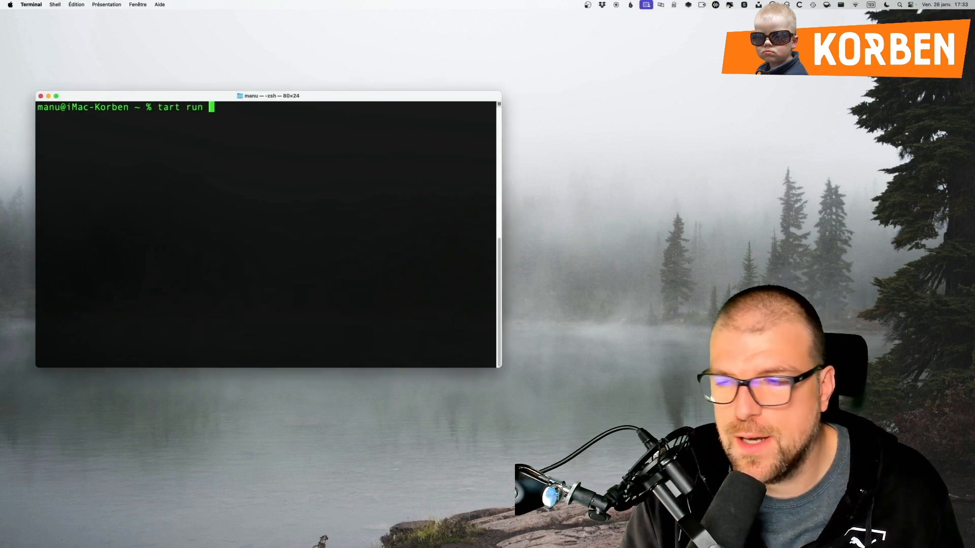
text(--dios)
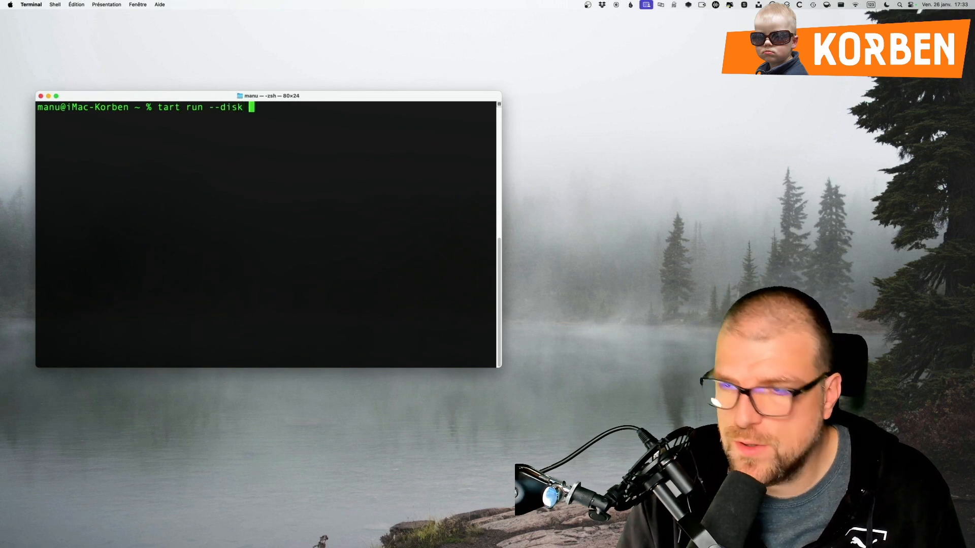
text(Downloas)
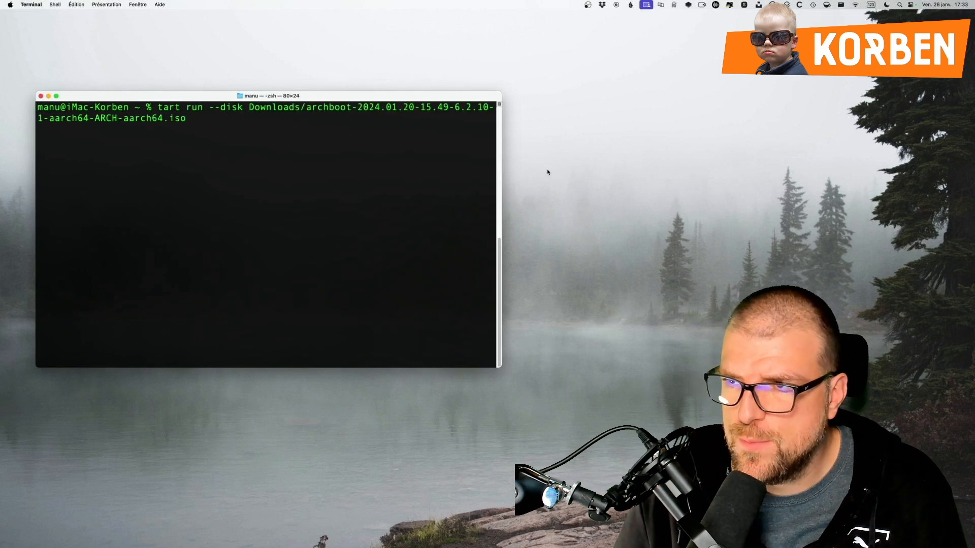
text(arch64)
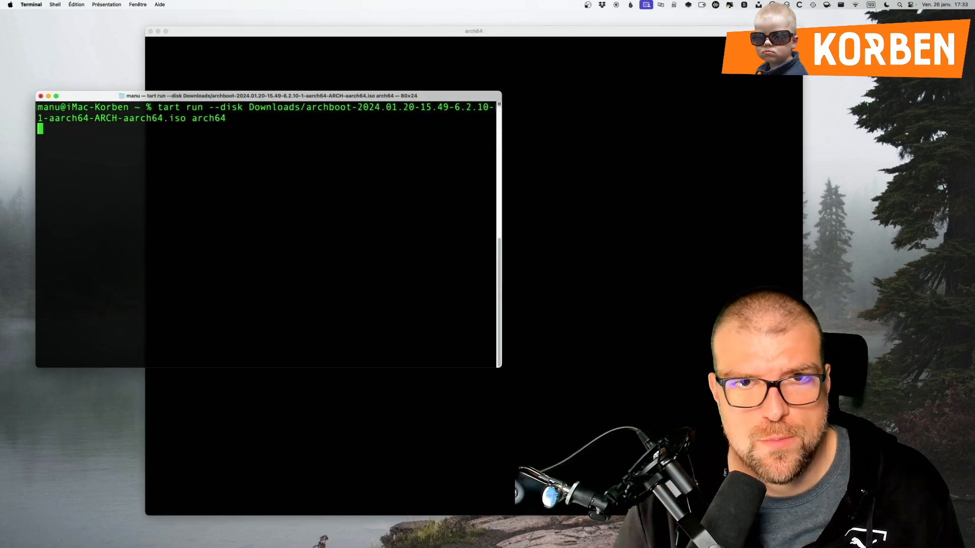
mouse_move(555, 23)
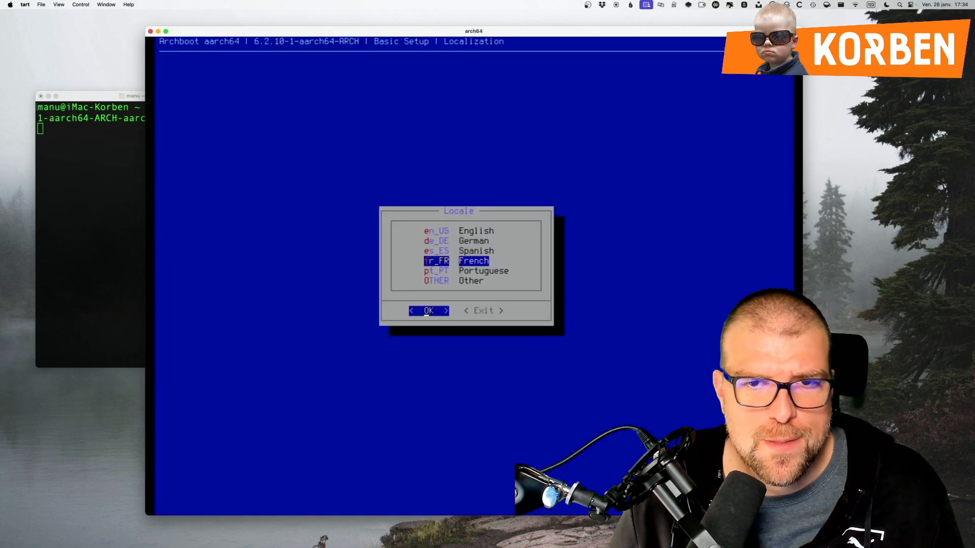
In Archboot choose French, accept interface and mirror, pick the 46.6G nvme disk, confirm PARTUUID
click(427, 310)
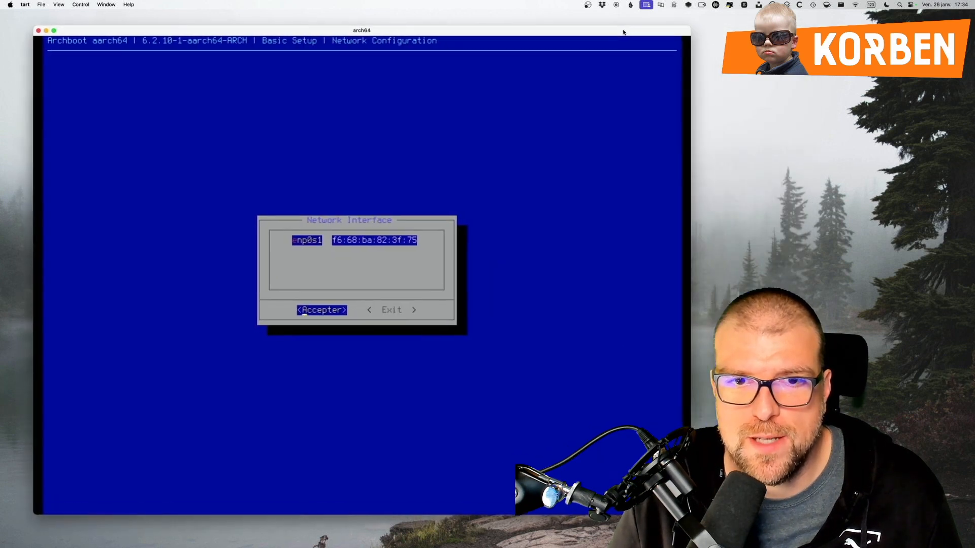
click(321, 310)
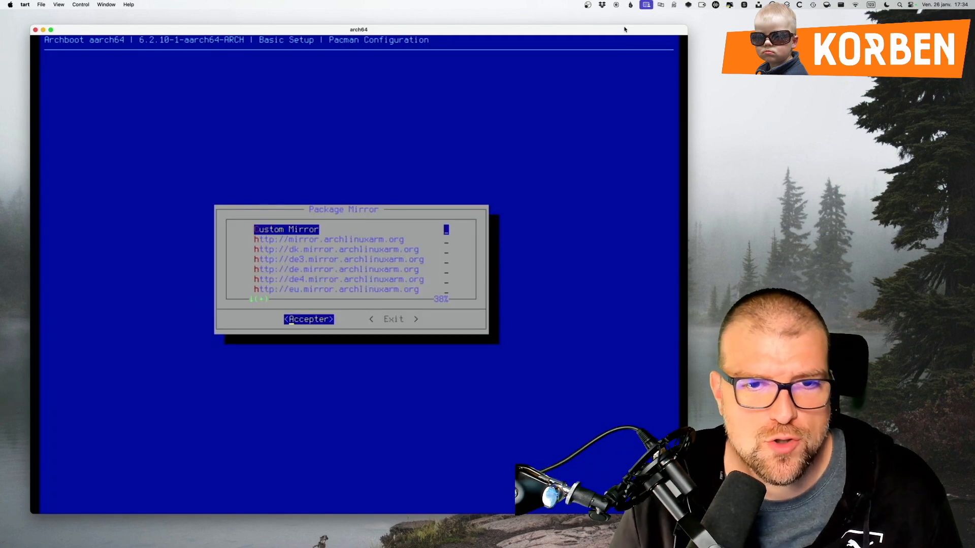
click(308, 319)
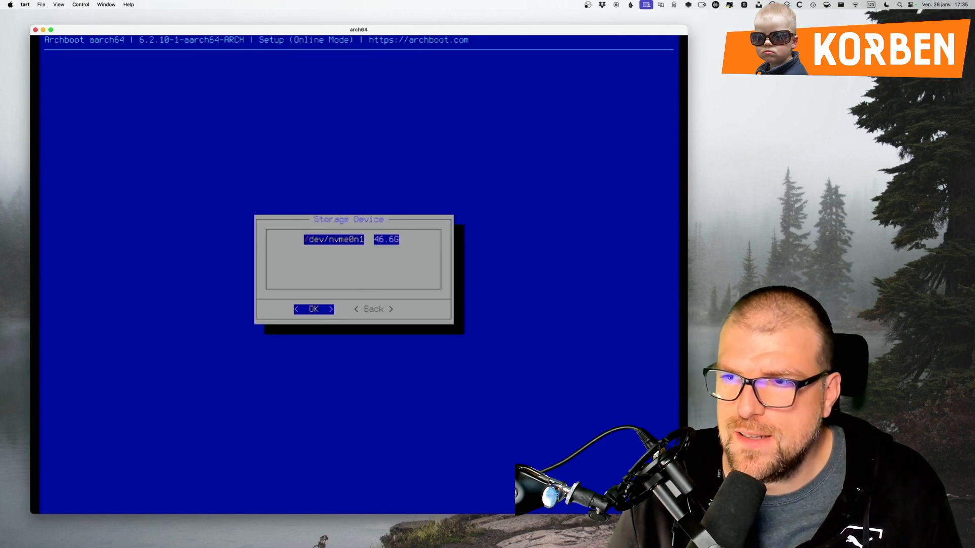
click(314, 309)
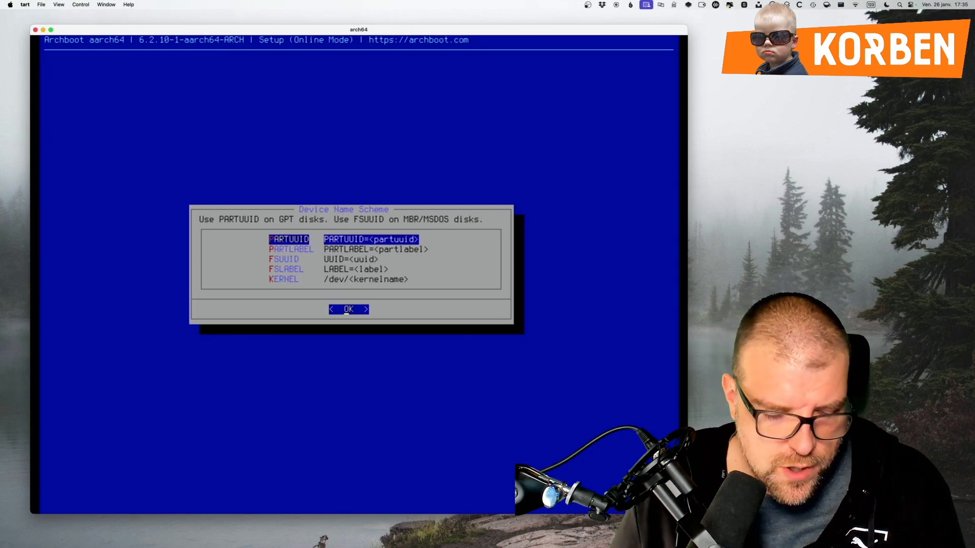
click(348, 310)
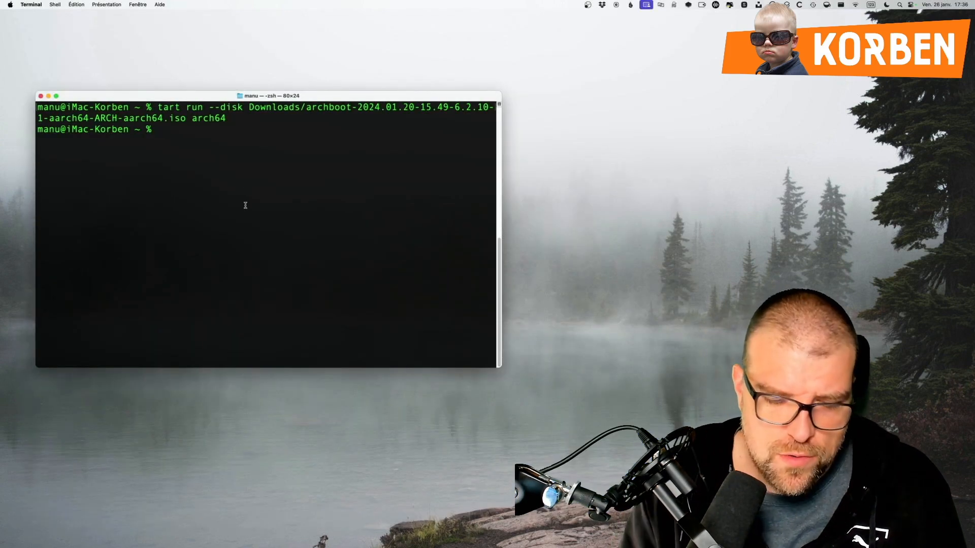
Set arch64's disk size to 100 with tart set, then run arch64 again
text(tart set arch64 --disk-size)
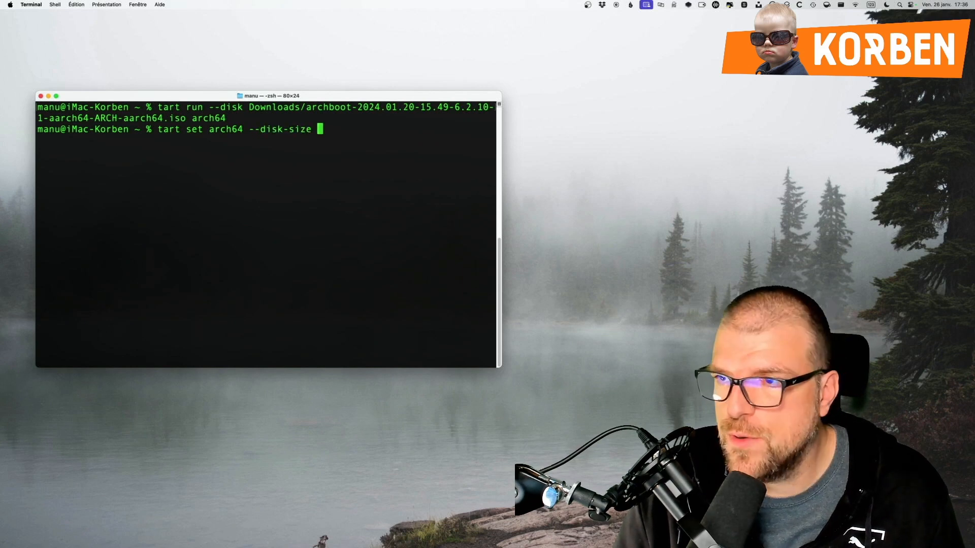
text(100)
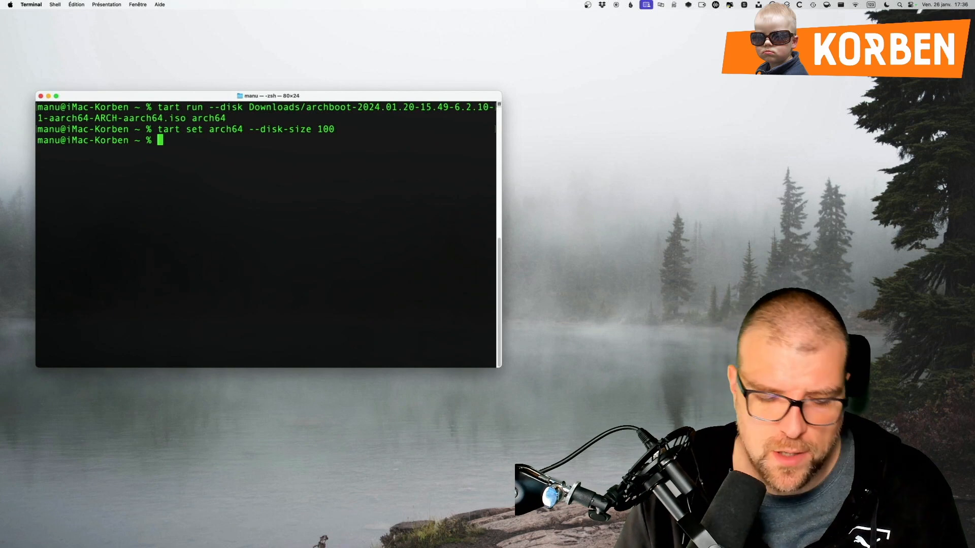
text(tart run)
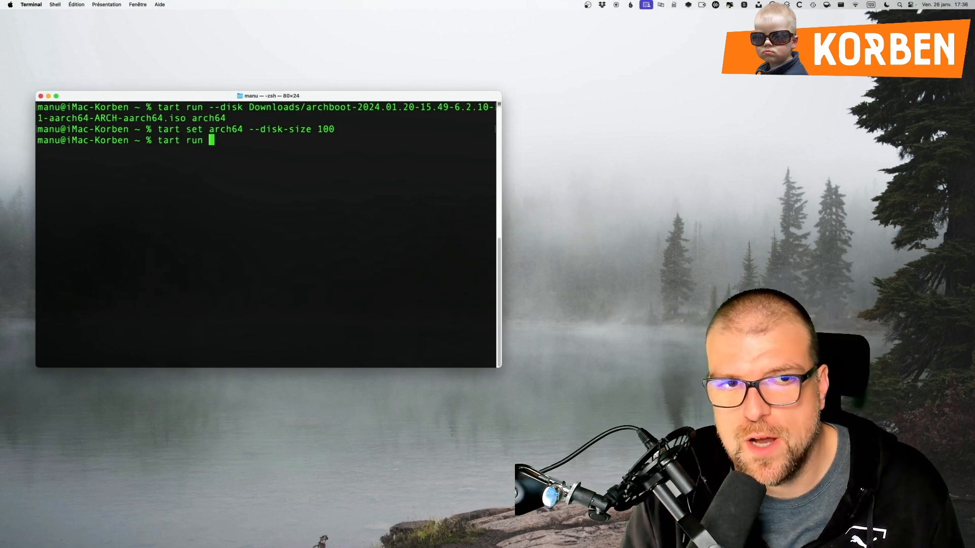
text(arch6)
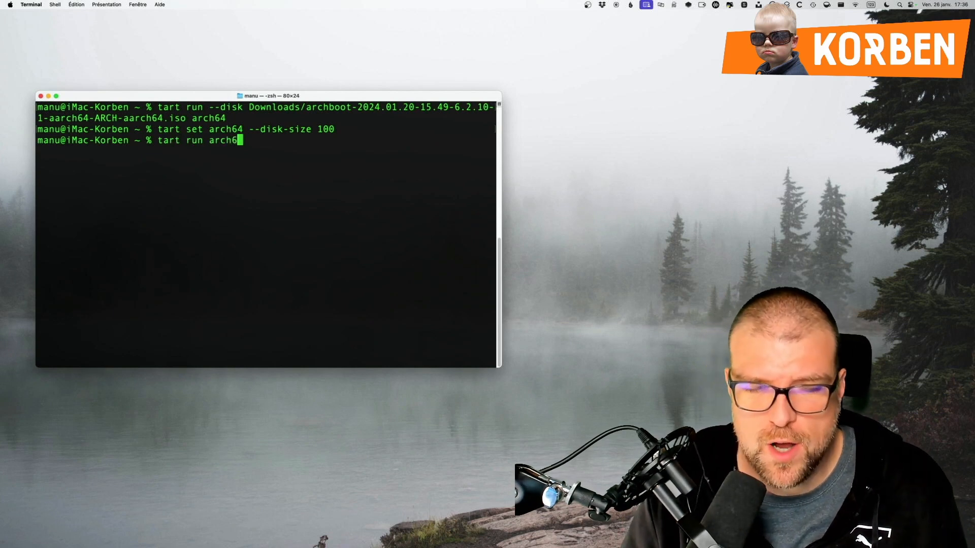
text(4)
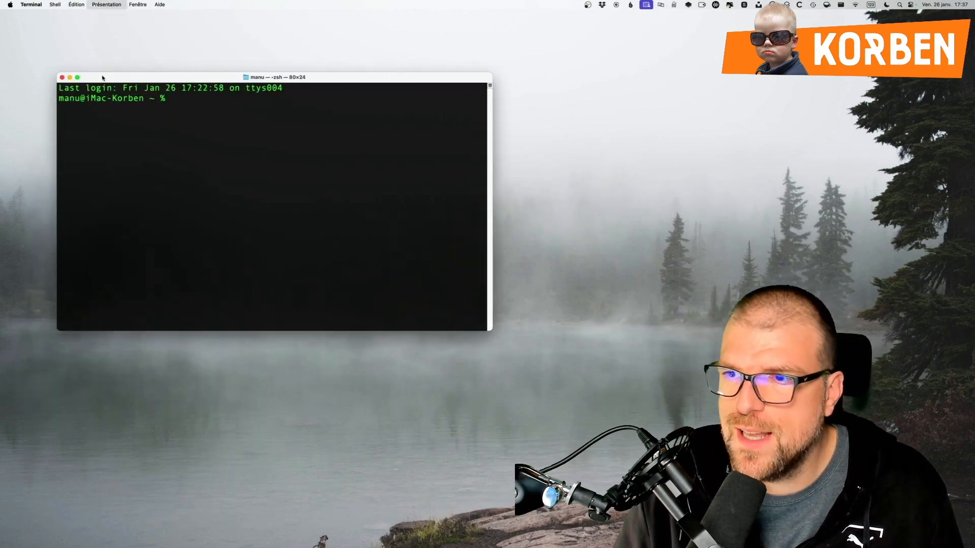
Look up the debian VM's IP address (192.168.64.7) with tart ip
text(tart)
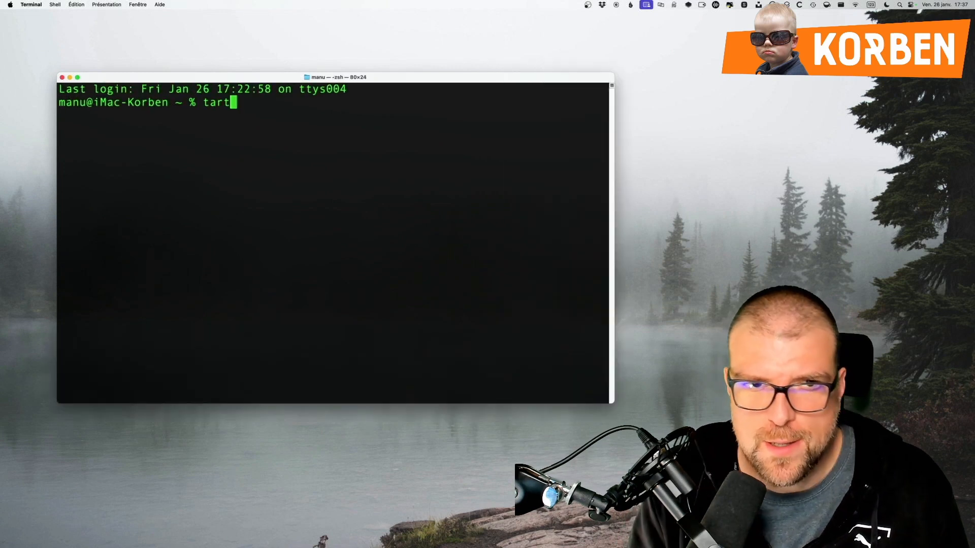
text(ip debian)
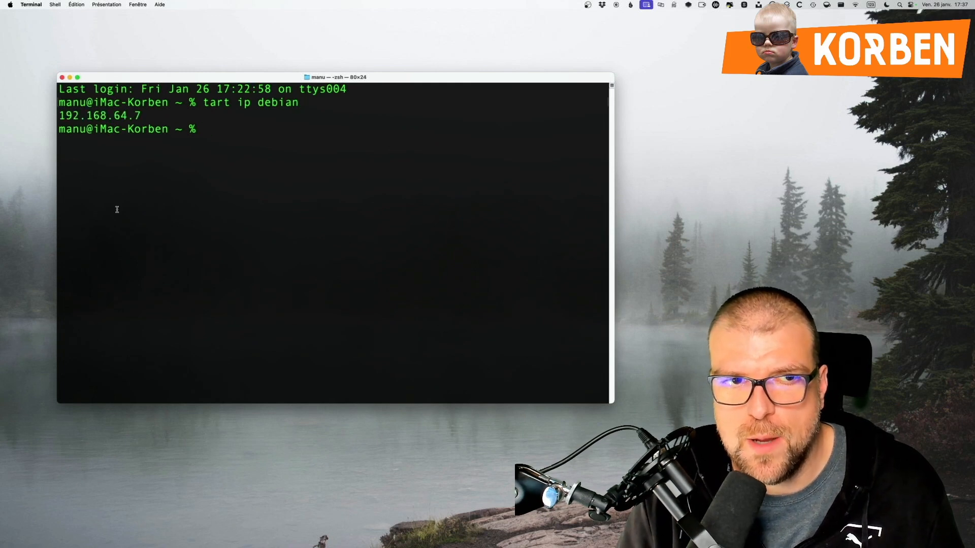
text(shh)
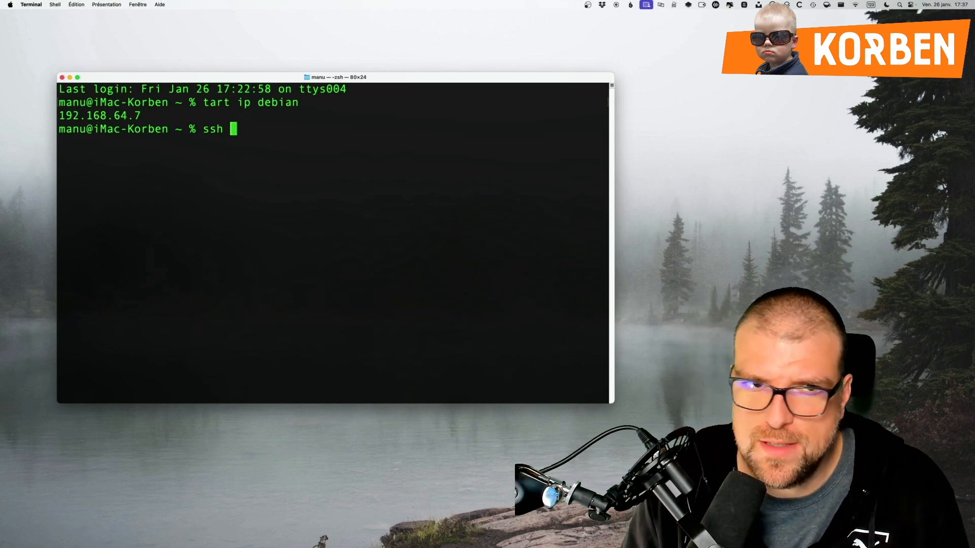
SSH into debian as admin via $(tart ip debian) and list the home folder with ls
text(admin)
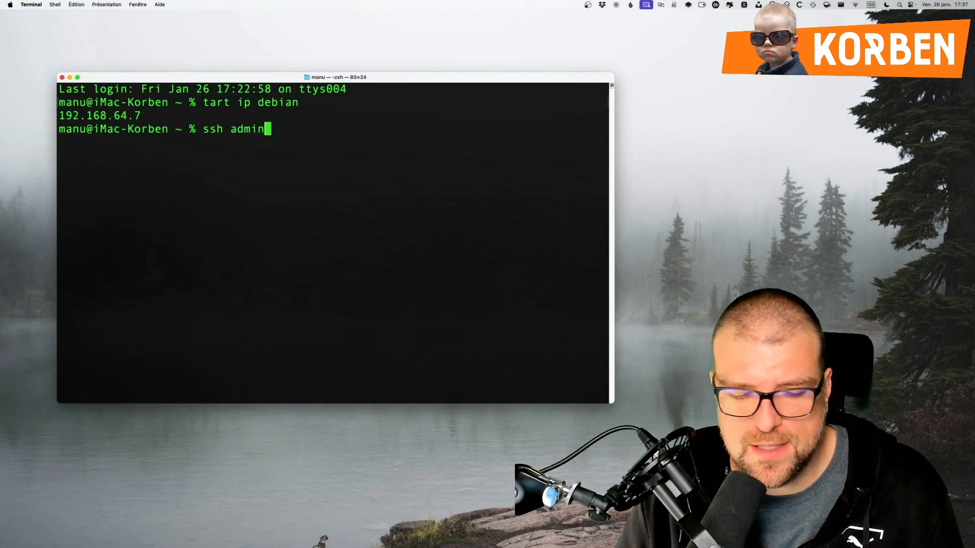
text(@)
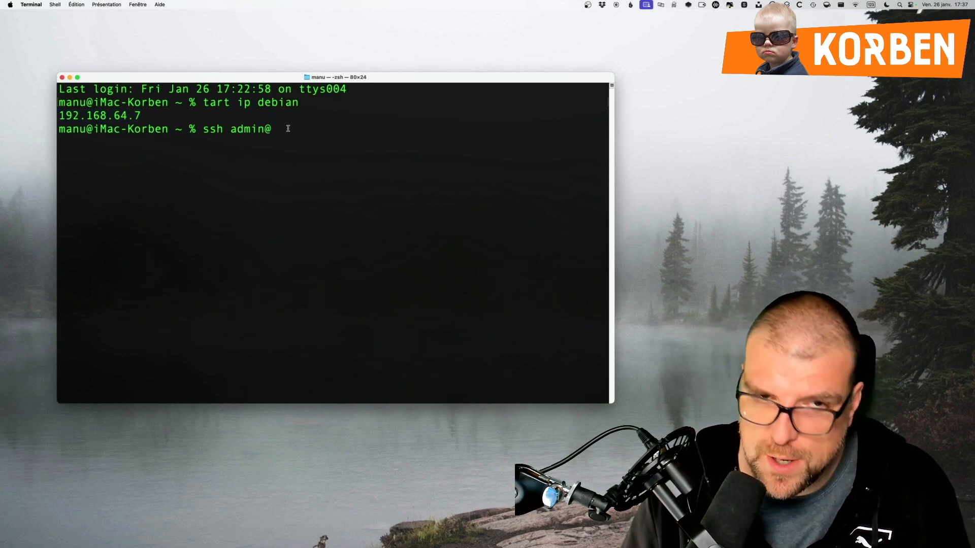
text($)
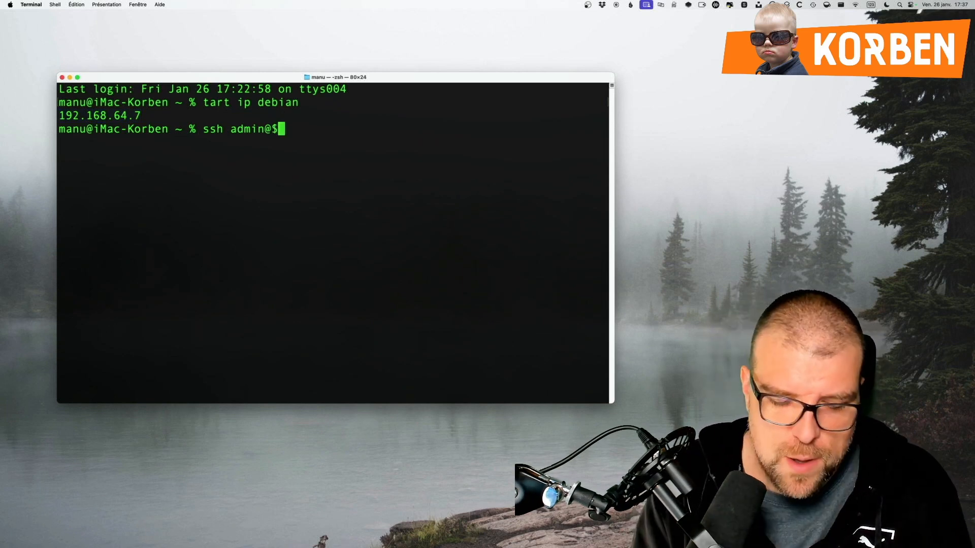
text(()
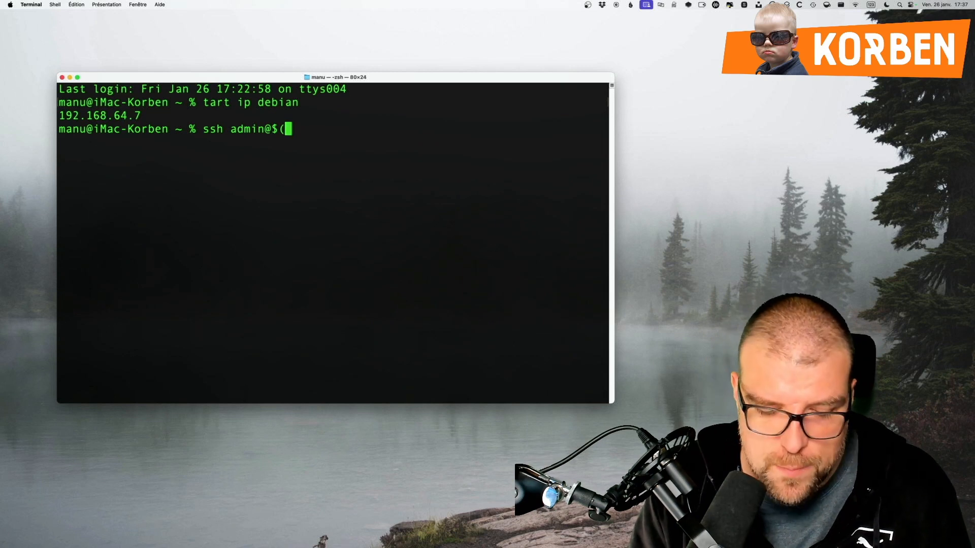
text(tart ip)
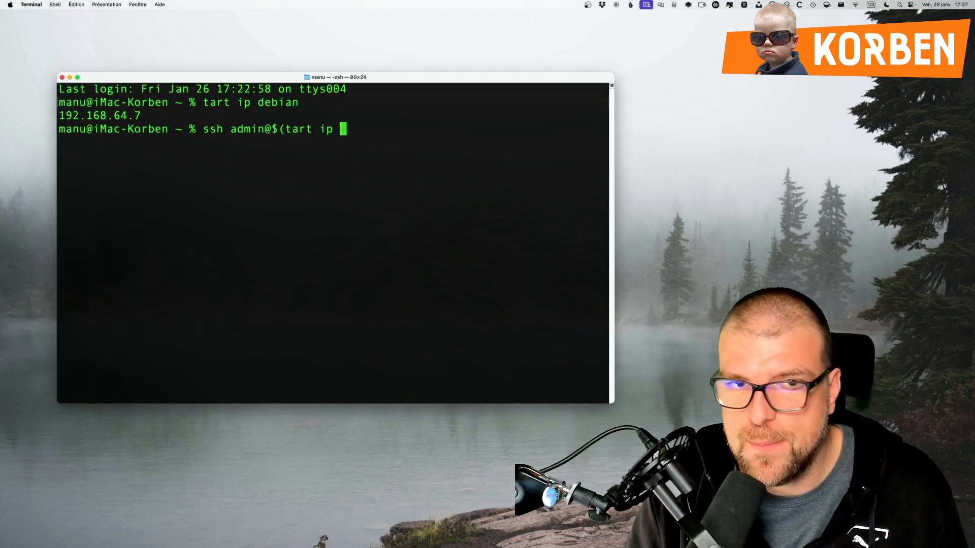
text(debian))
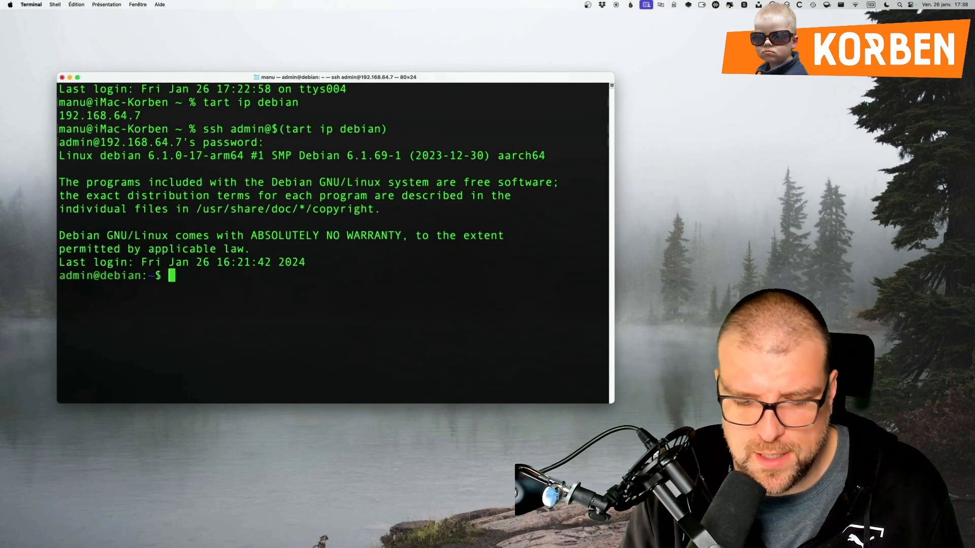
text(ls)
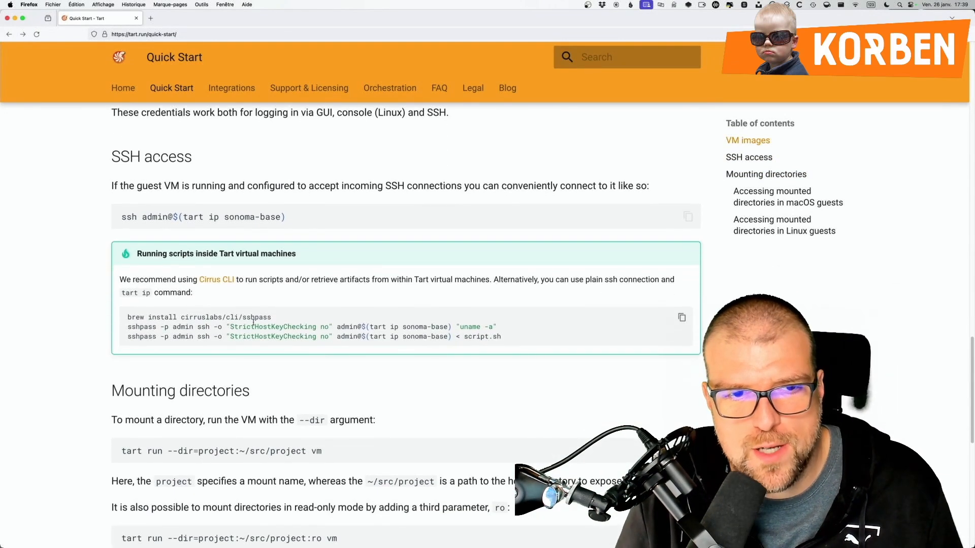
Highlight sshpass in the Quick Start SSH notes and scroll toward Mounting directories
double_click(256, 317)
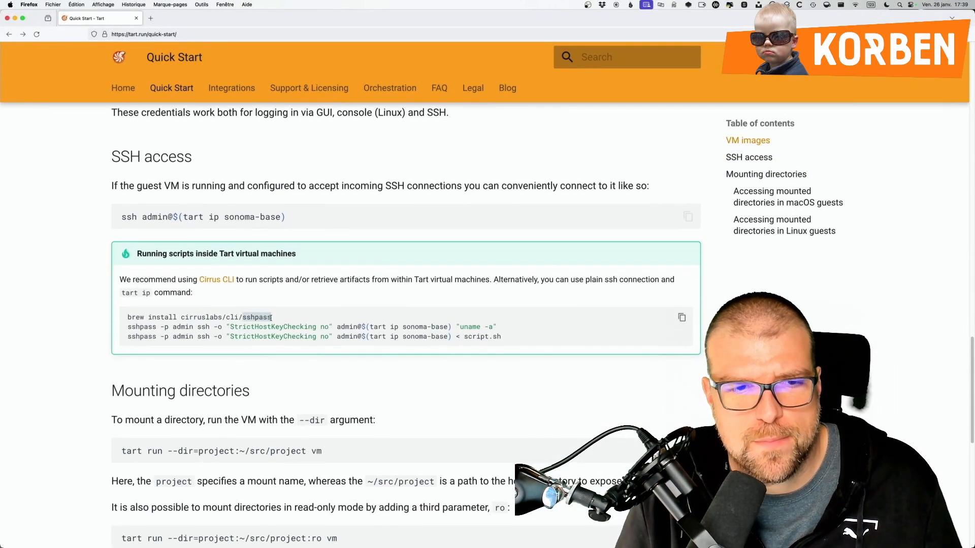
scroll(down, 3)
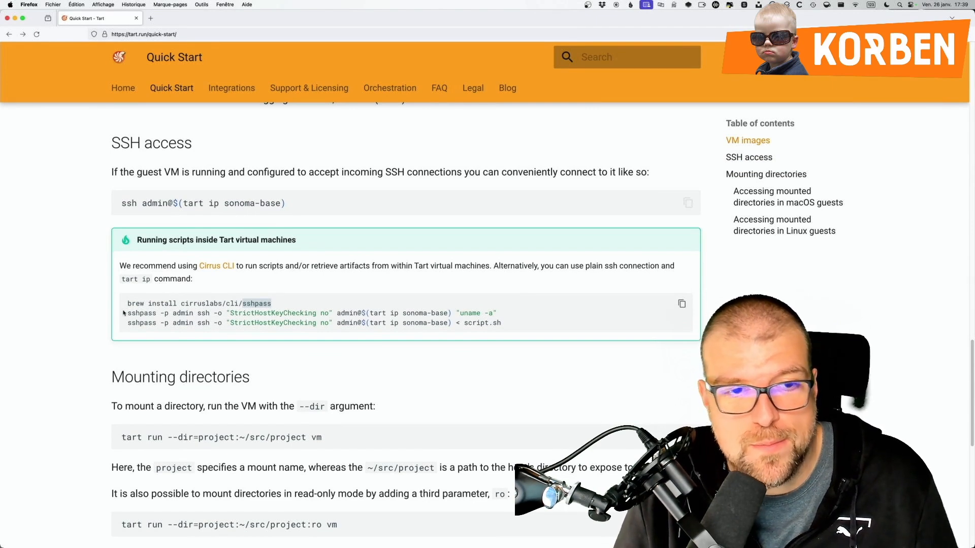
scroll(down, 3)
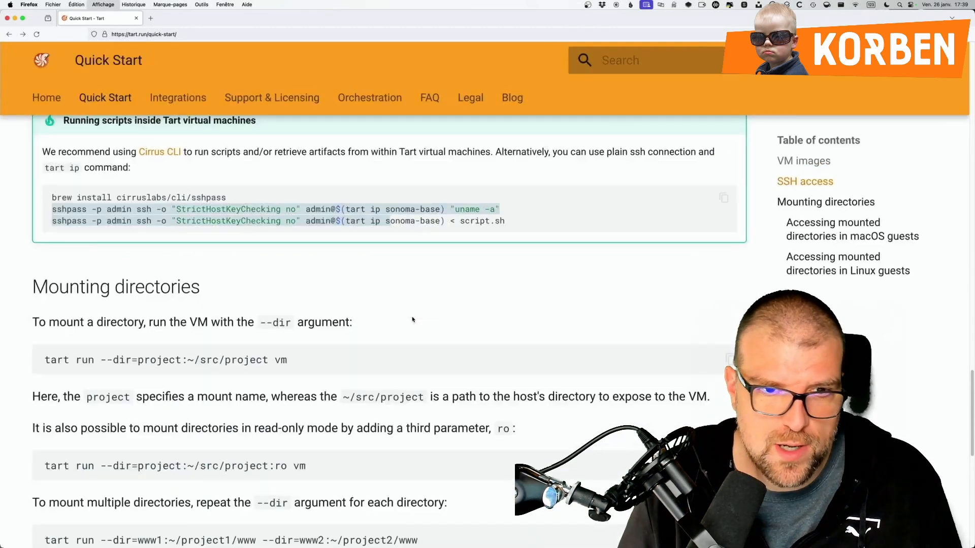
scroll(up, 3)
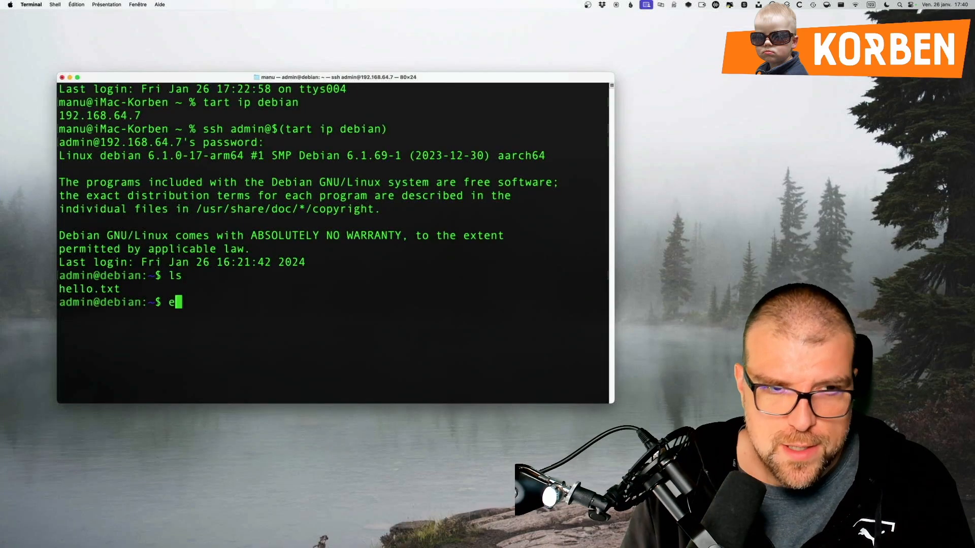
Exit the Debian SSH session back to the Mac prompt
text(xit)
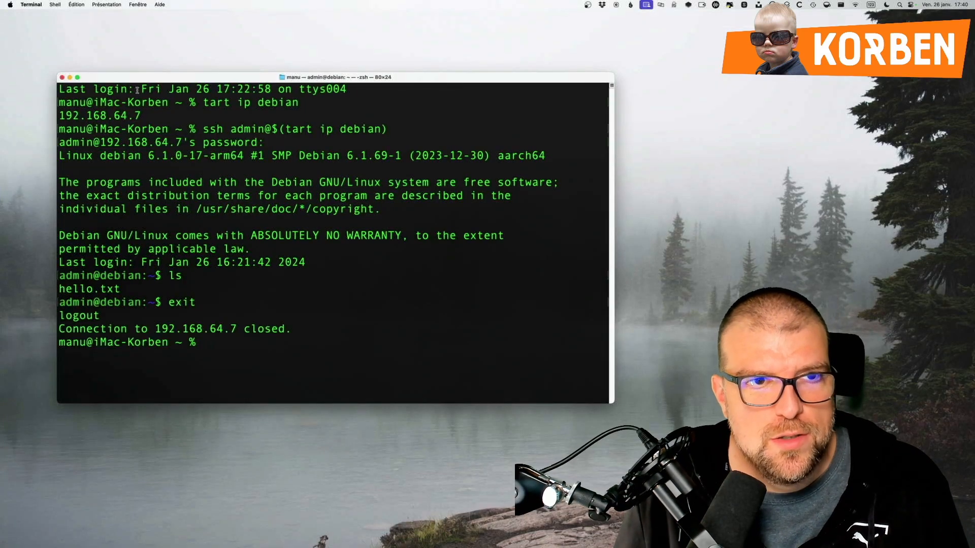
drag(335, 77, 310, 56)
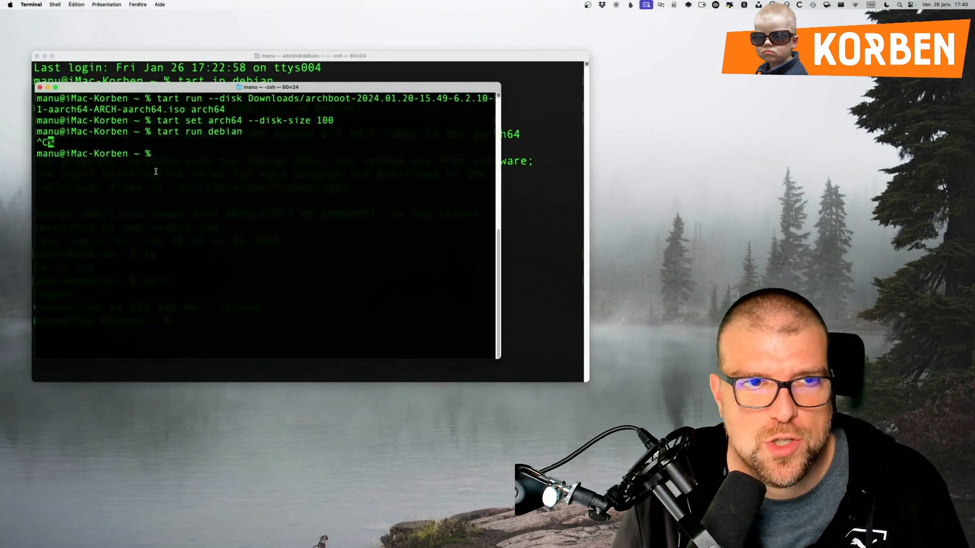
Run Sonoma with --dir=projetdl:~/Downloads so the Downloads folder is shared
text(tart run d)
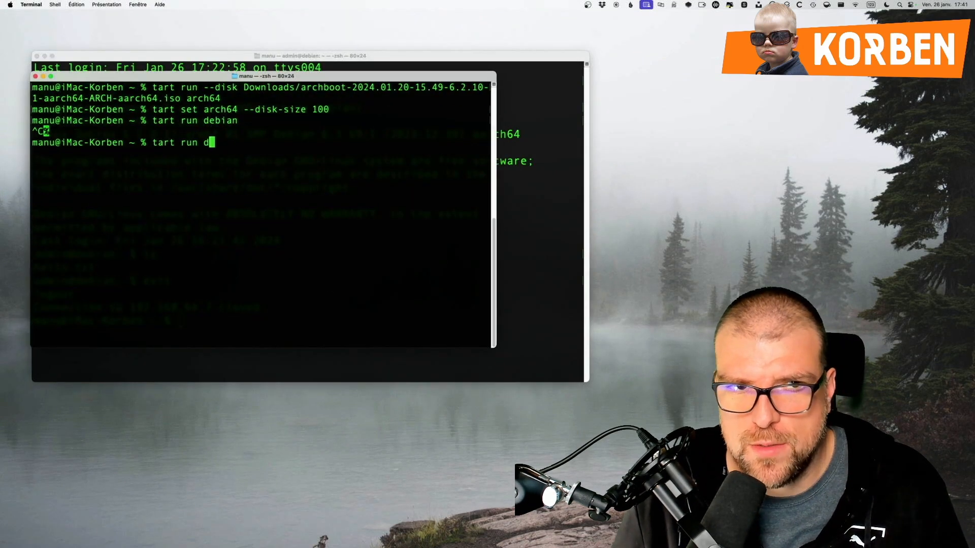
text(Sonoma)
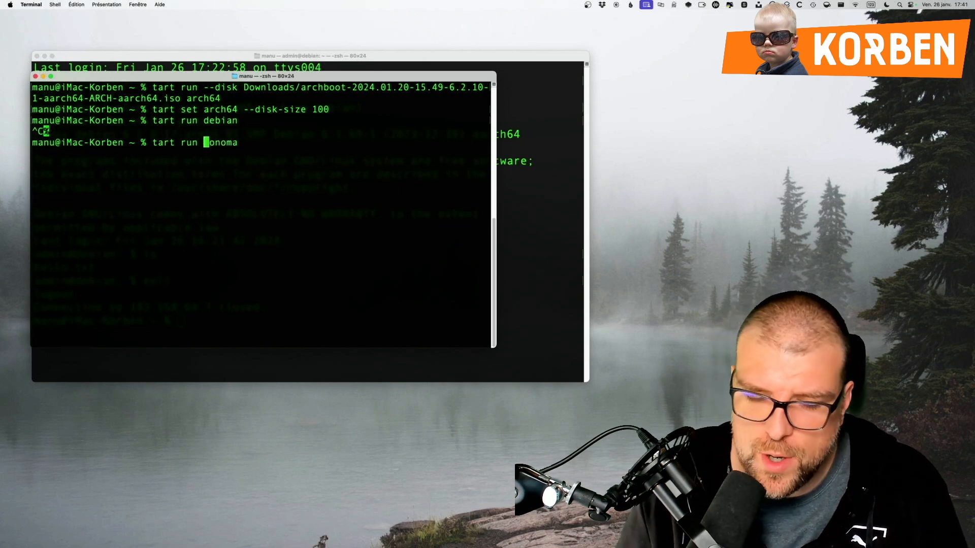
text(--dir=)
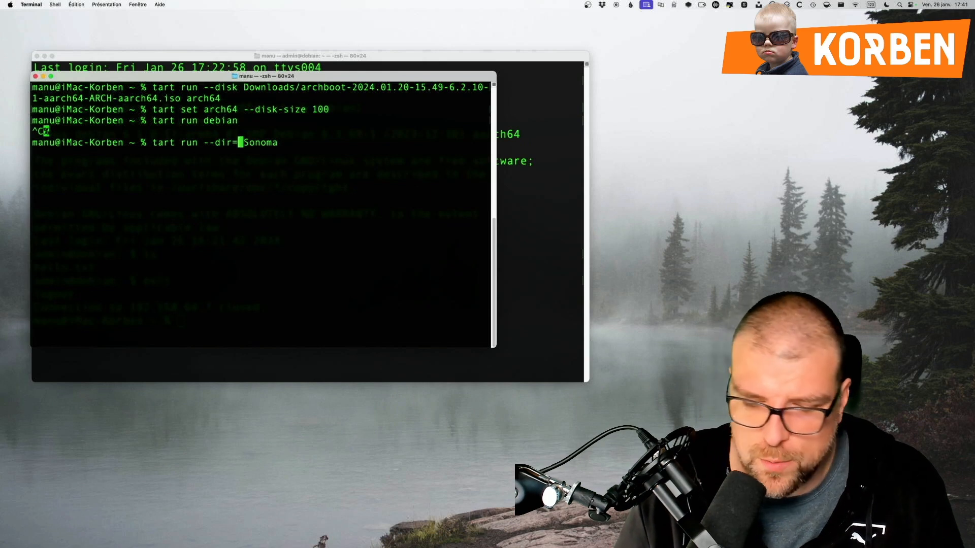
text(projet)
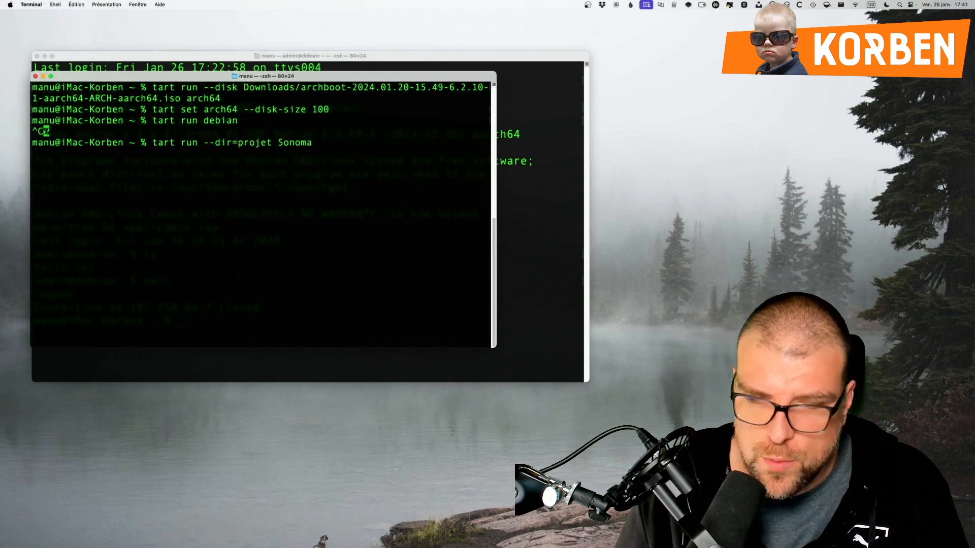
text(:)
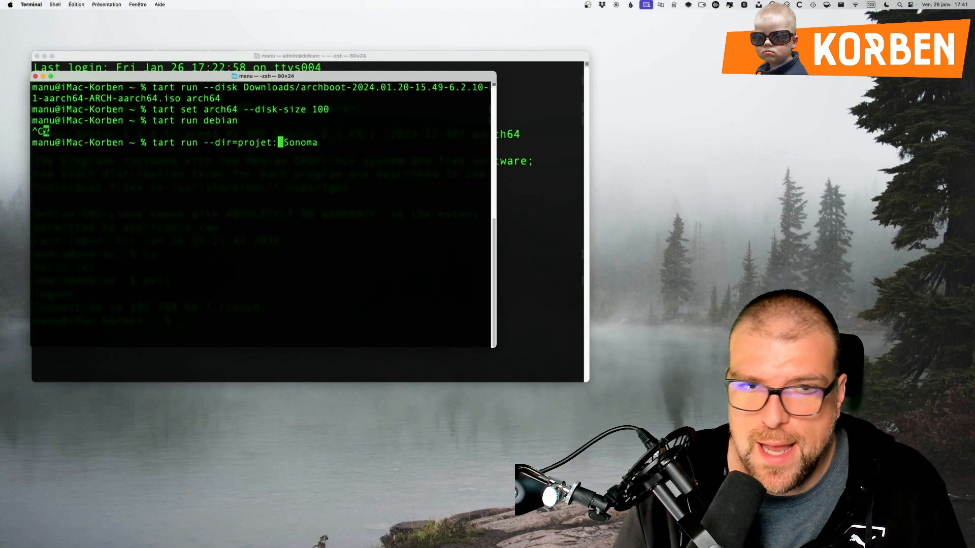
text(~/Downloads/)
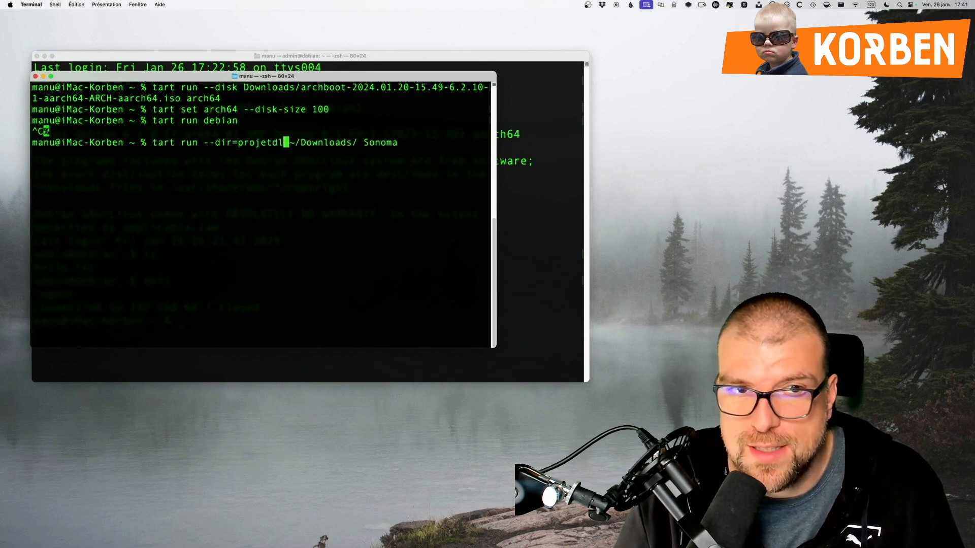
key(Return)
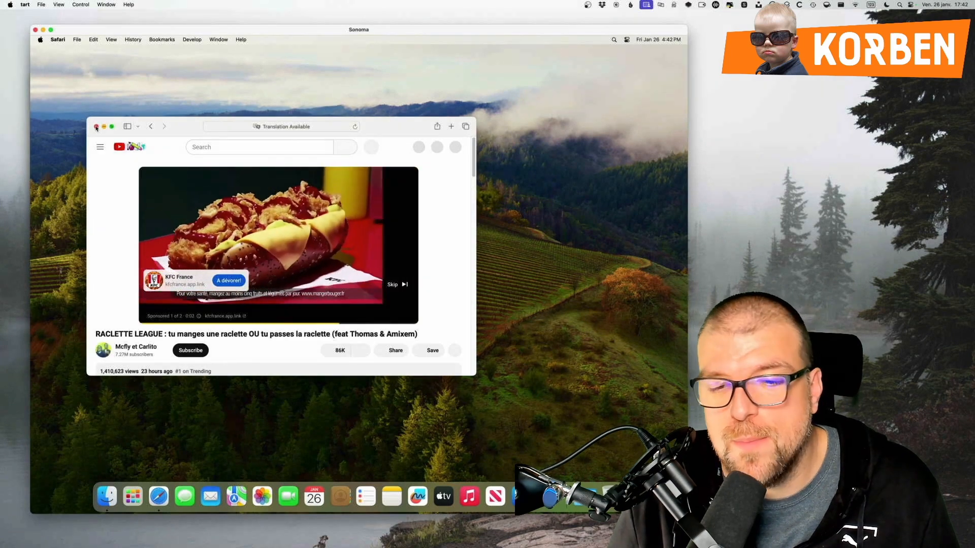
Close Safari, browse My Shared Files > projetdl to see the host Downloads files, then close Finder
click(96, 127)
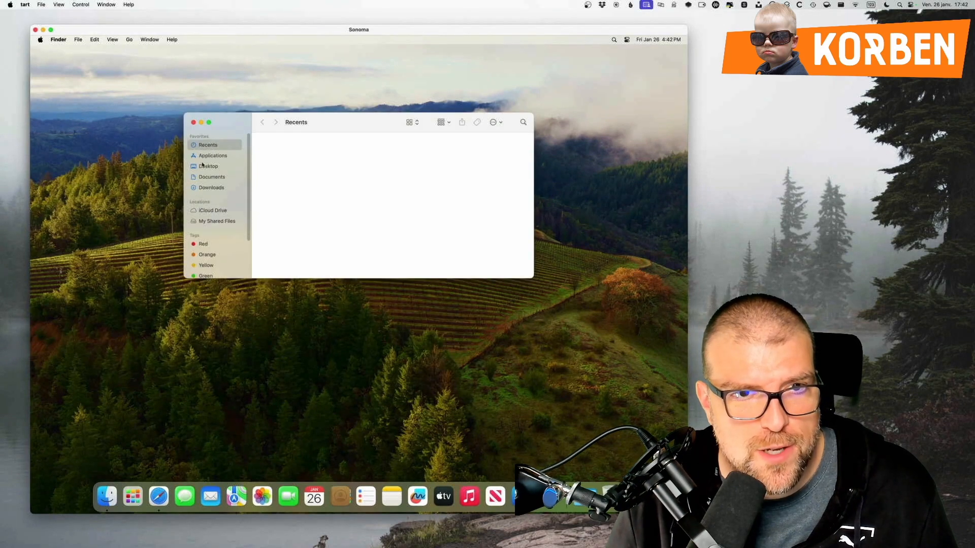
click(217, 221)
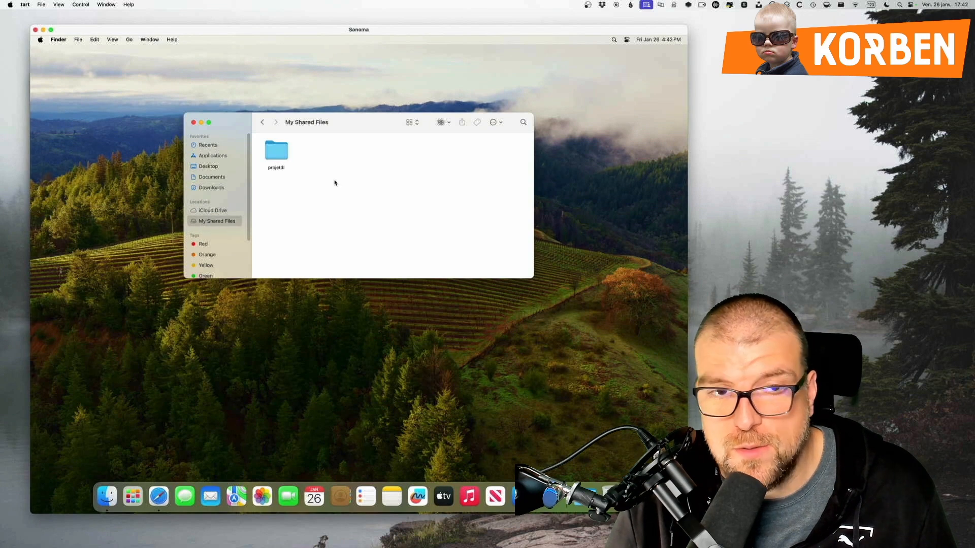
click(275, 151)
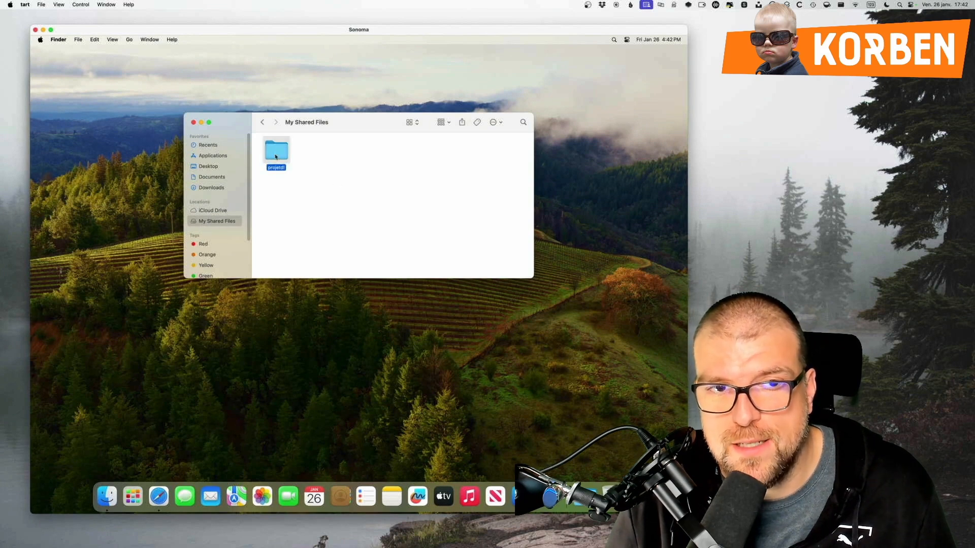
double_click(275, 152)
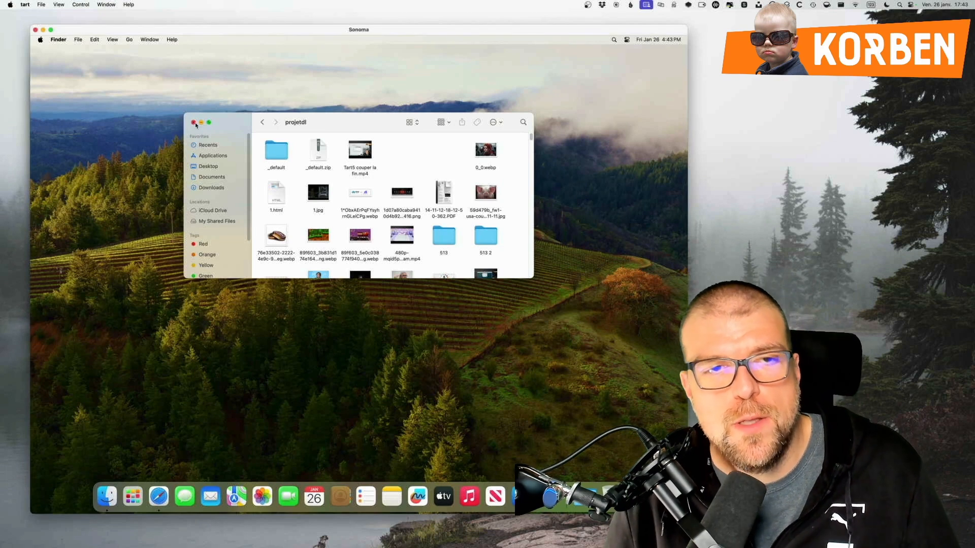
click(194, 122)
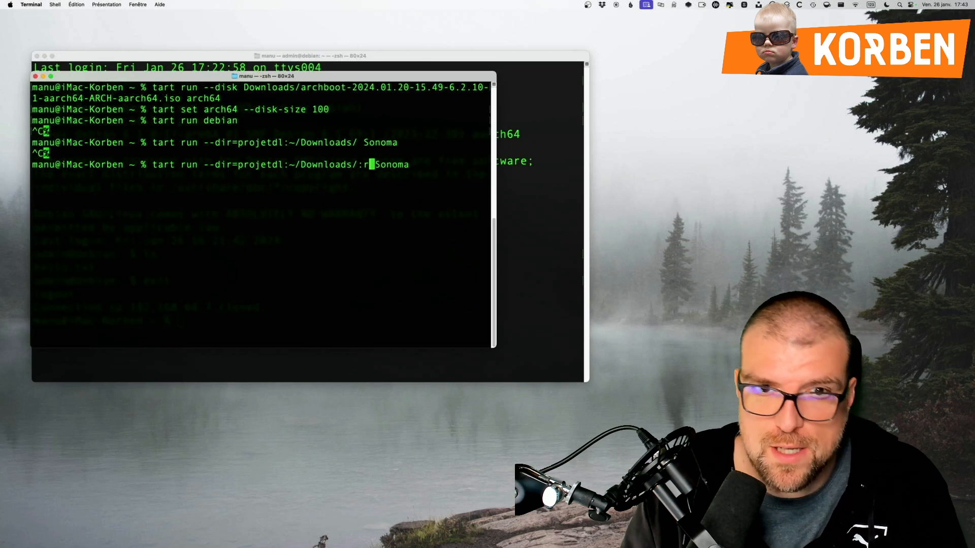
Edit the Sonoma run command to share Downloads read-only (:ro) and add a projet2 folder
text(o)
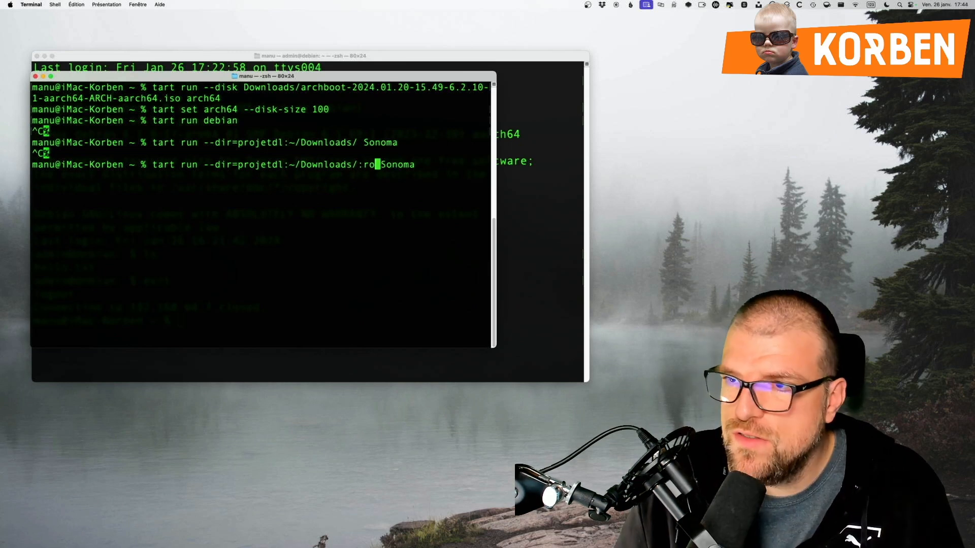
key(Backspace)
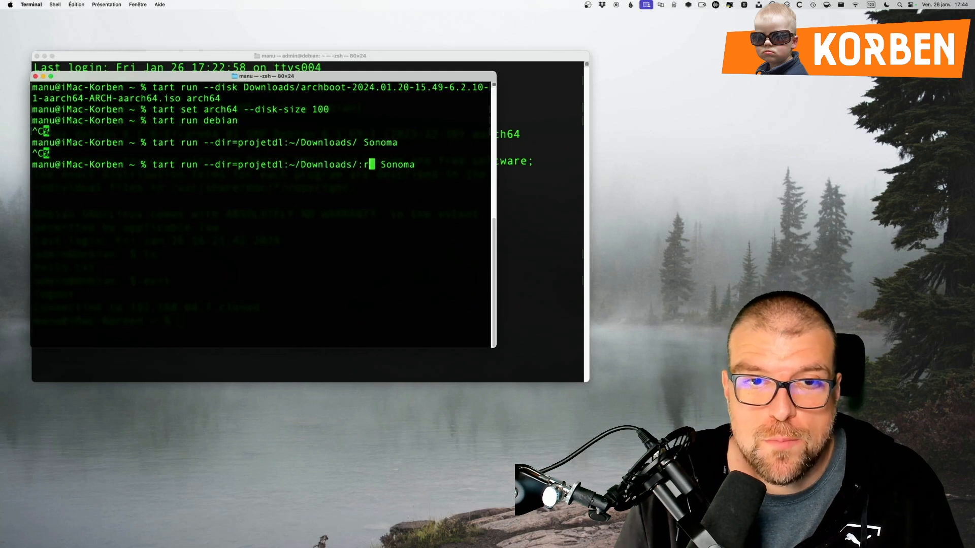
text(o --dir=projet2)
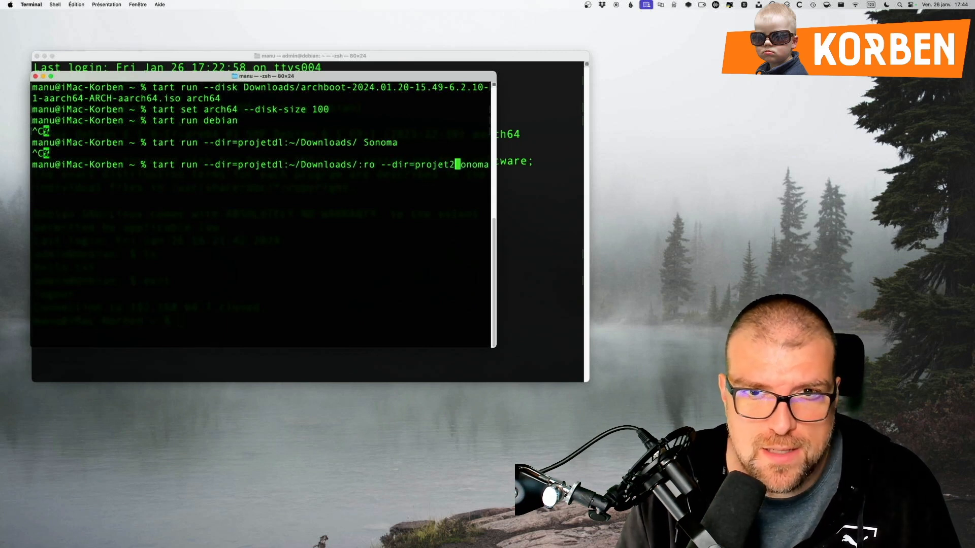
text(Sonoma)
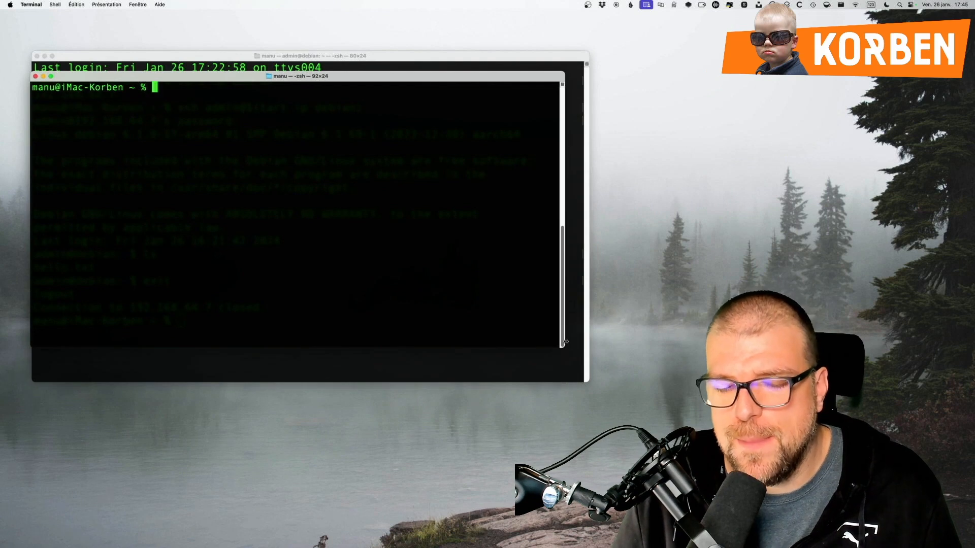
mouse_move(566, 366)
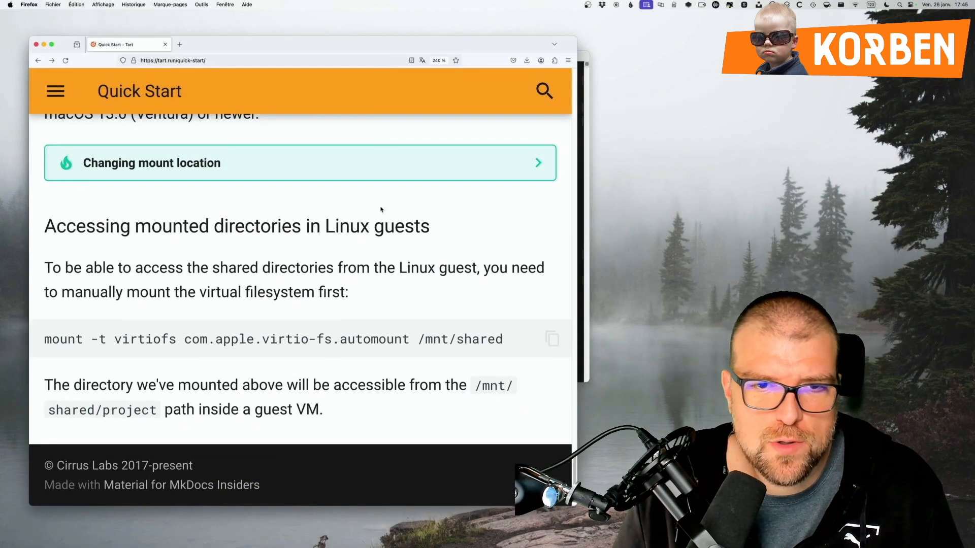
Scroll the tart.run Quick Start page to 'Accessing mounted directories in Linux guests'
scroll(down, 3)
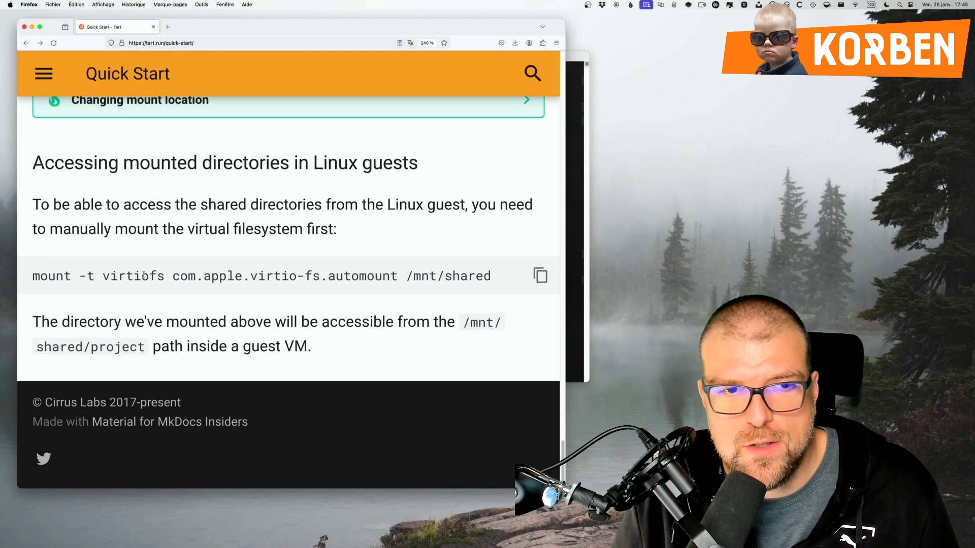
mouse_move(329, 252)
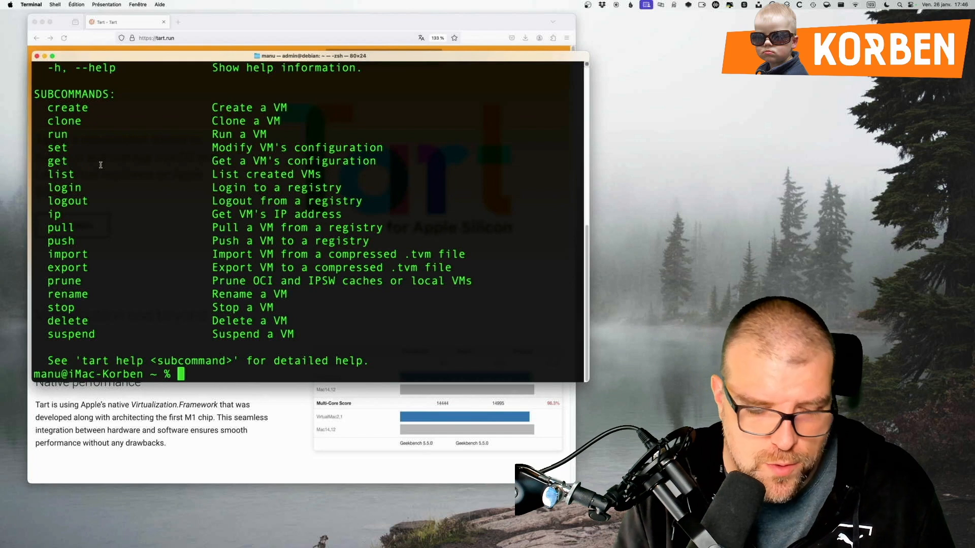
Inspect the Sonoma VM's settings, delete the debian VM, and list the remaining VMs
text(tart get eb)
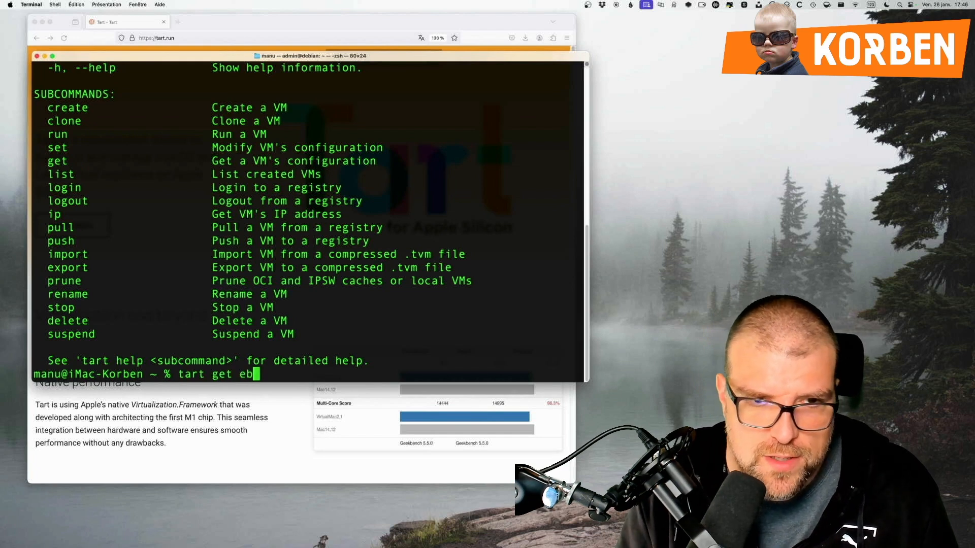
text(Sonoma)
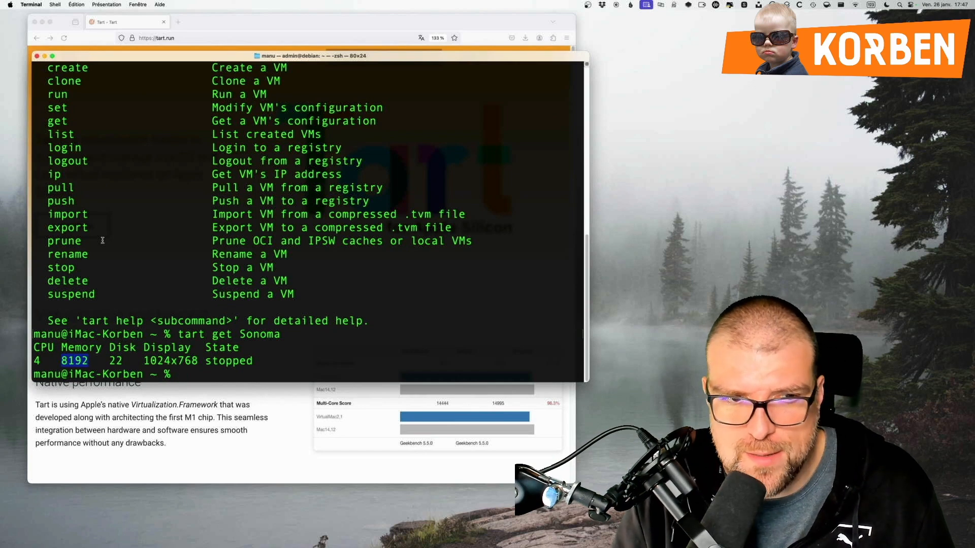
text(tart delete debian)
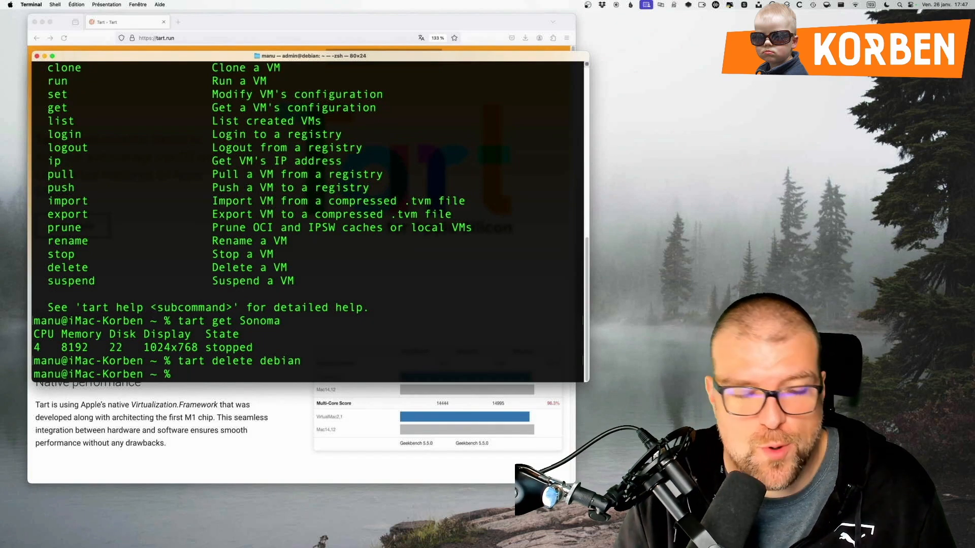
text(tart lis)
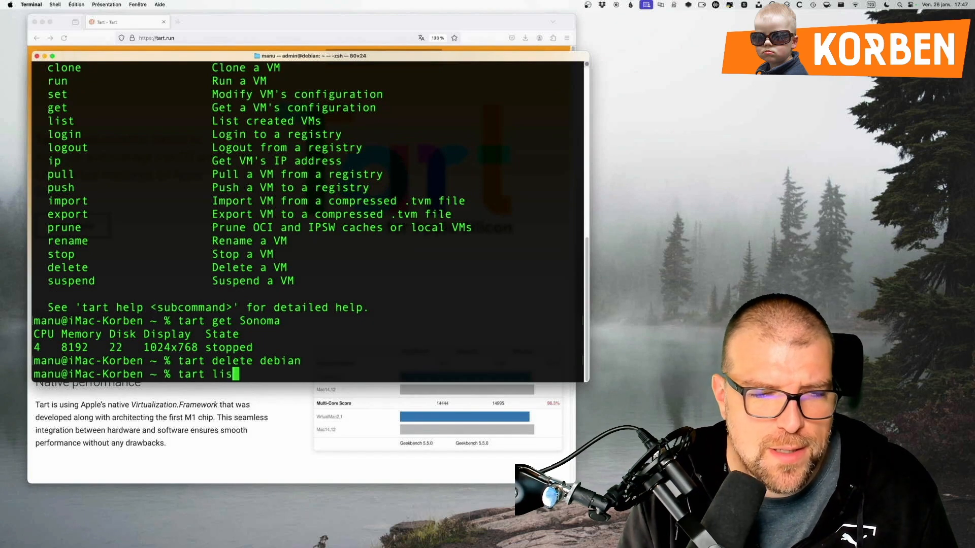
key(Return)
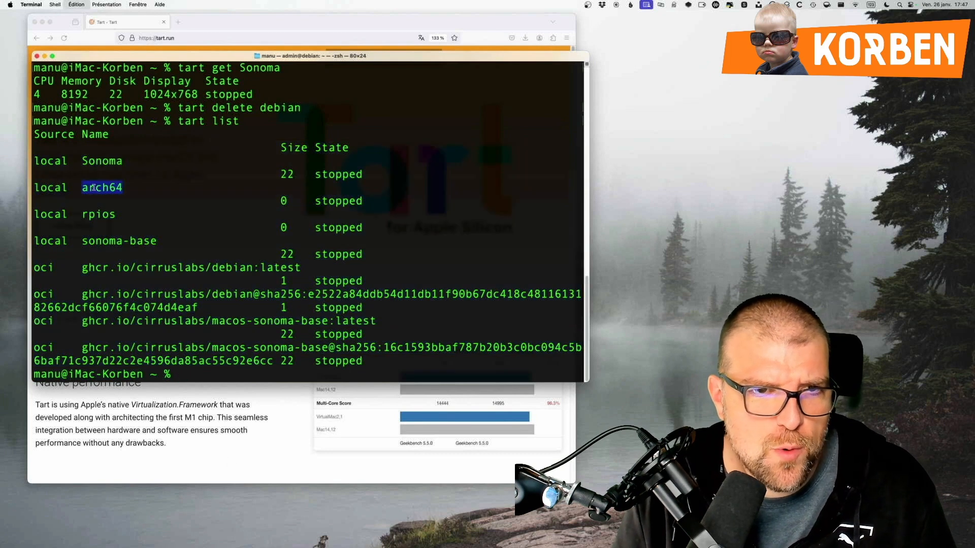
Delete the arch64 VM with tart delete arch64 and review the terminal output
text(tart delete arch64)
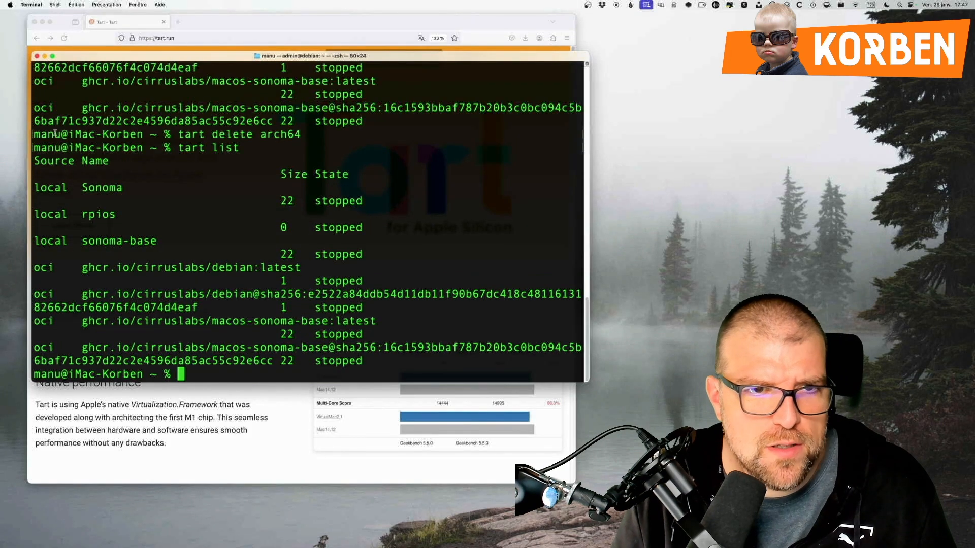
drag(62, 183, 180, 243)
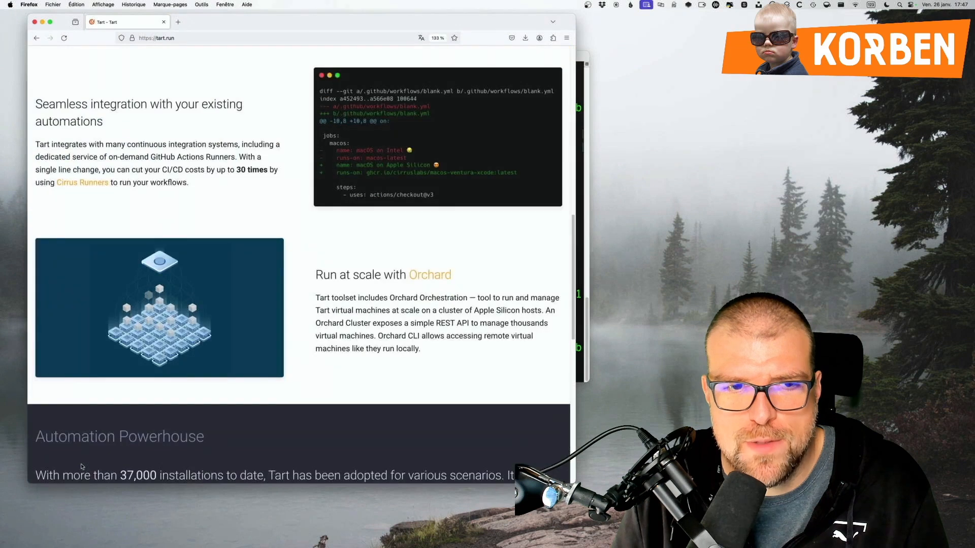
scroll(down, 3)
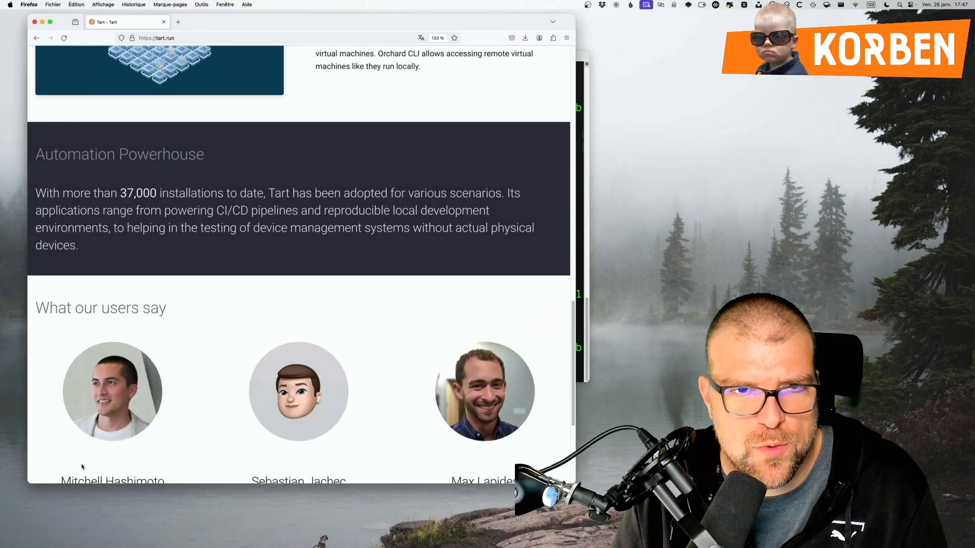